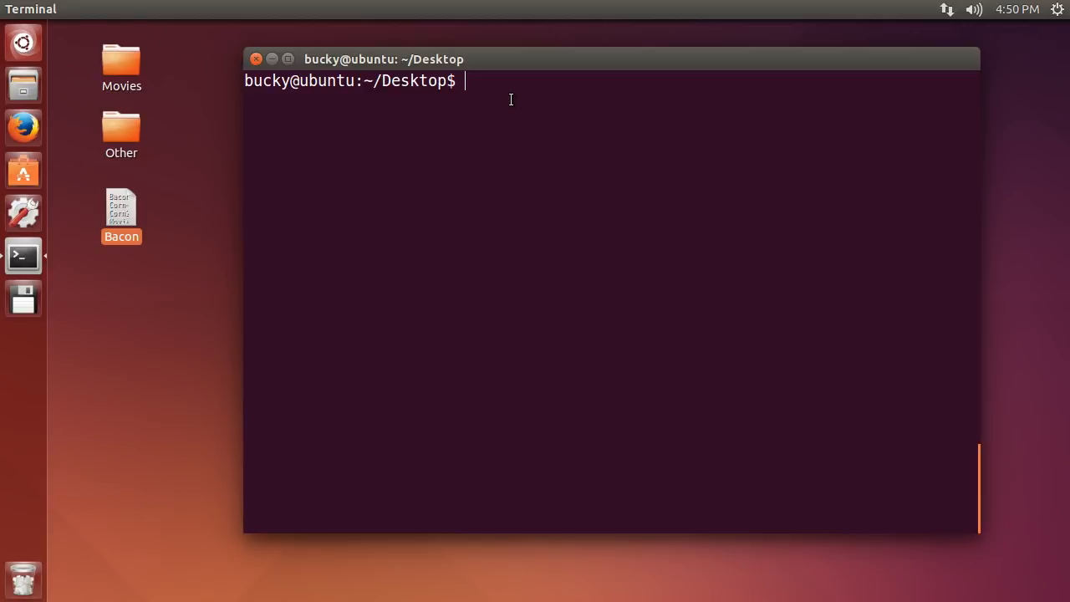
mouse_move(510, 99)
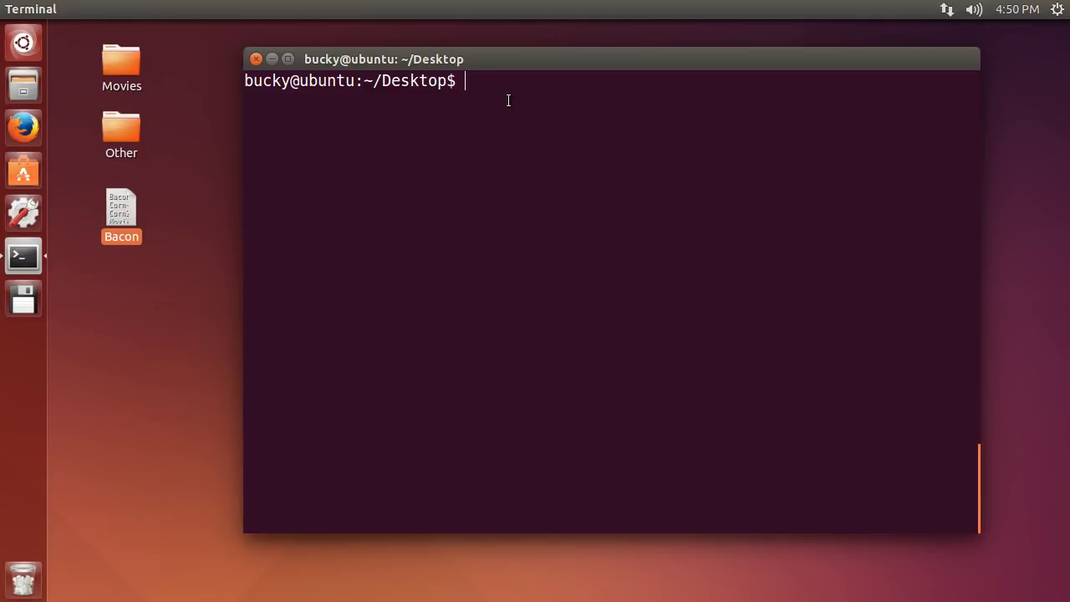
mouse_move(530, 125)
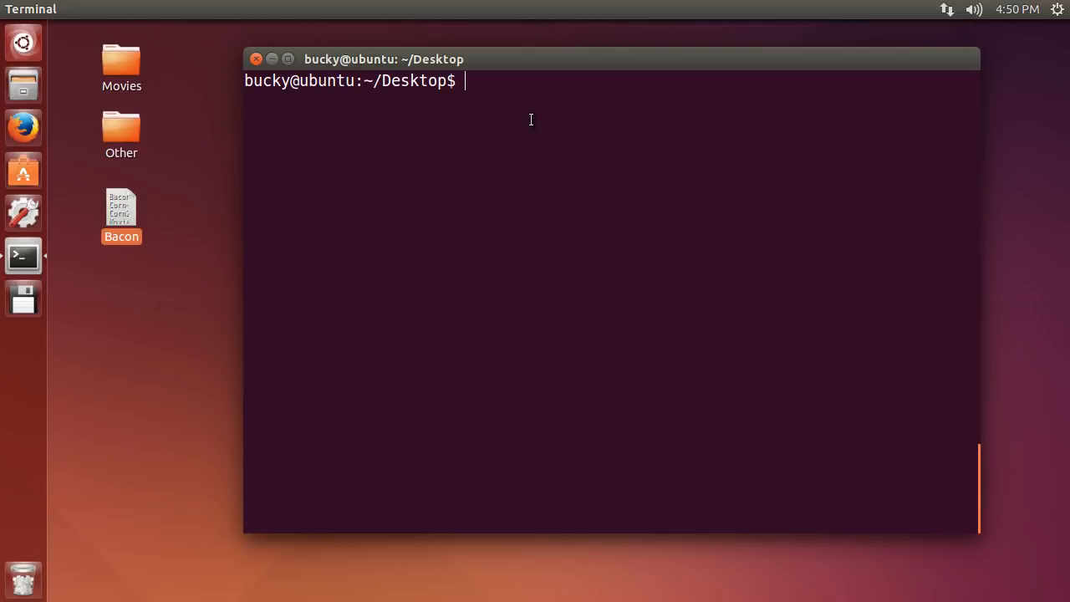
- Run ls -l to list Bacon, Corn, Movies, Other and Story with permissions, sizes and dates
type("ls")
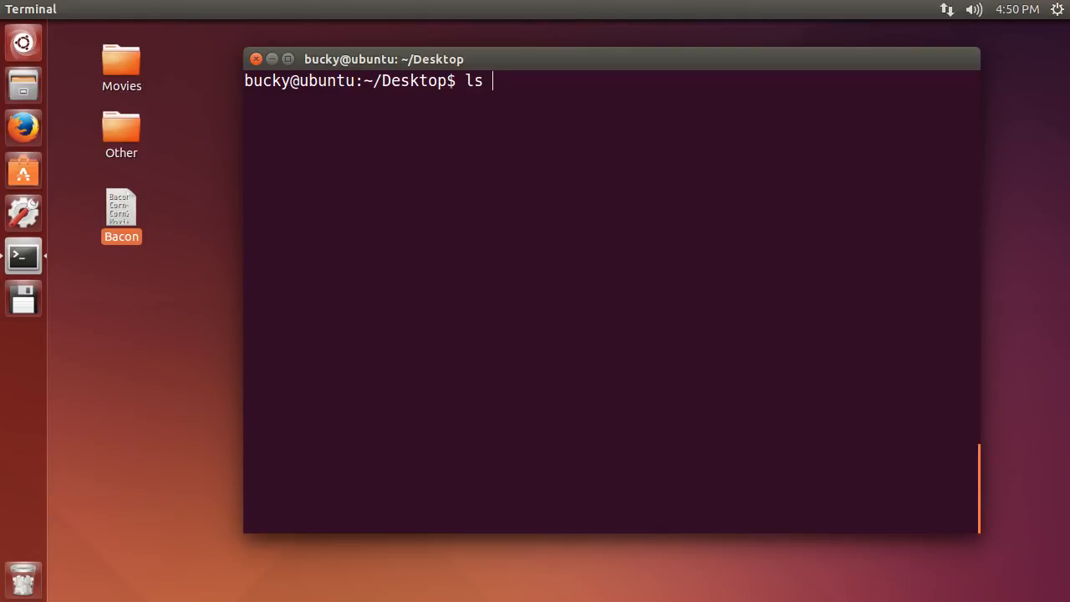
type("-l")
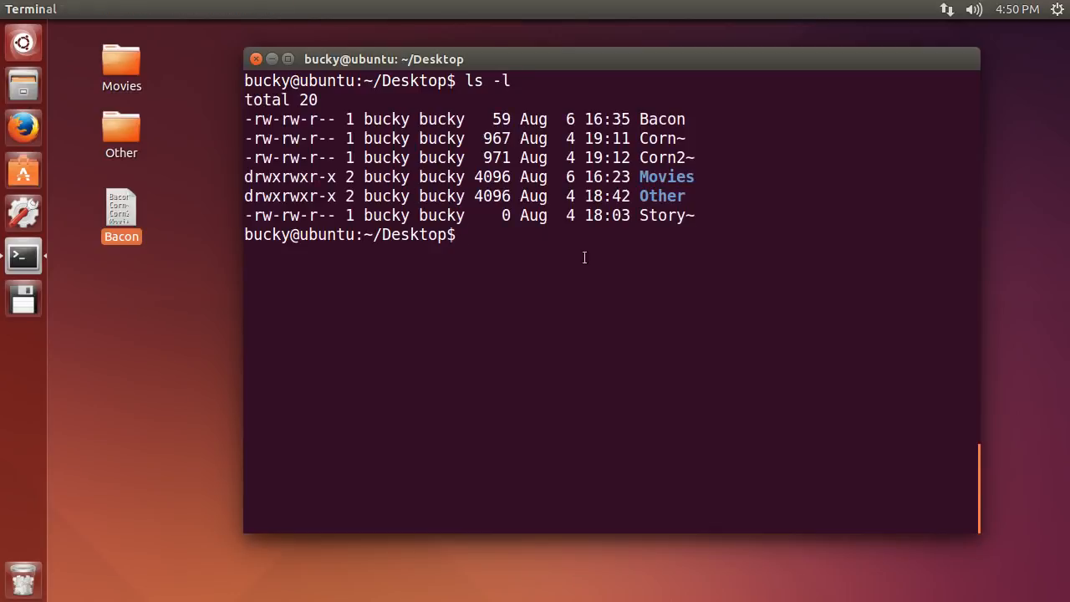
mouse_move(699, 182)
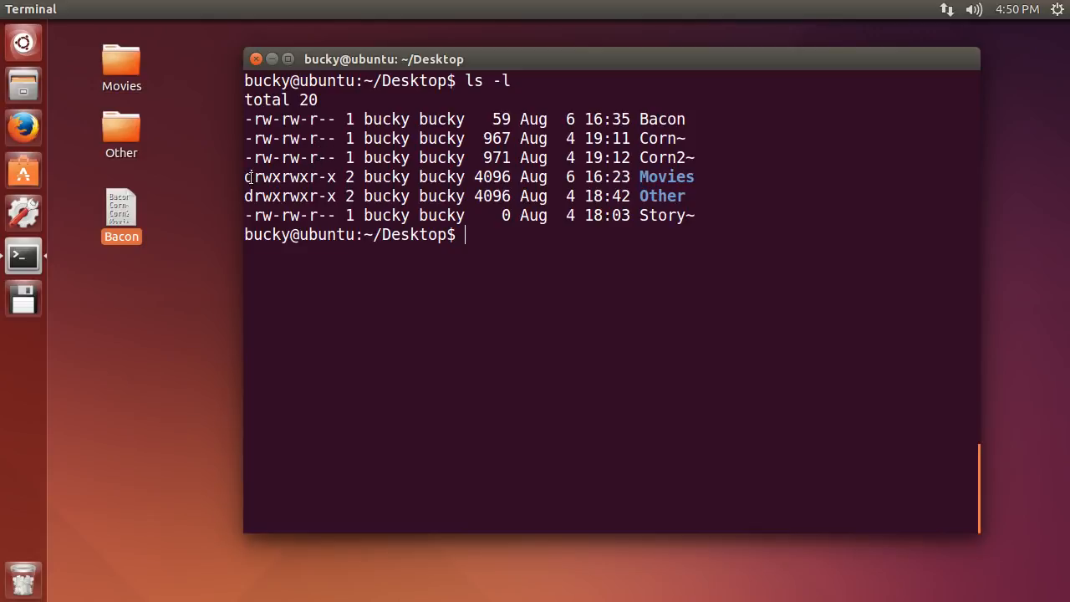
mouse_move(516, 234)
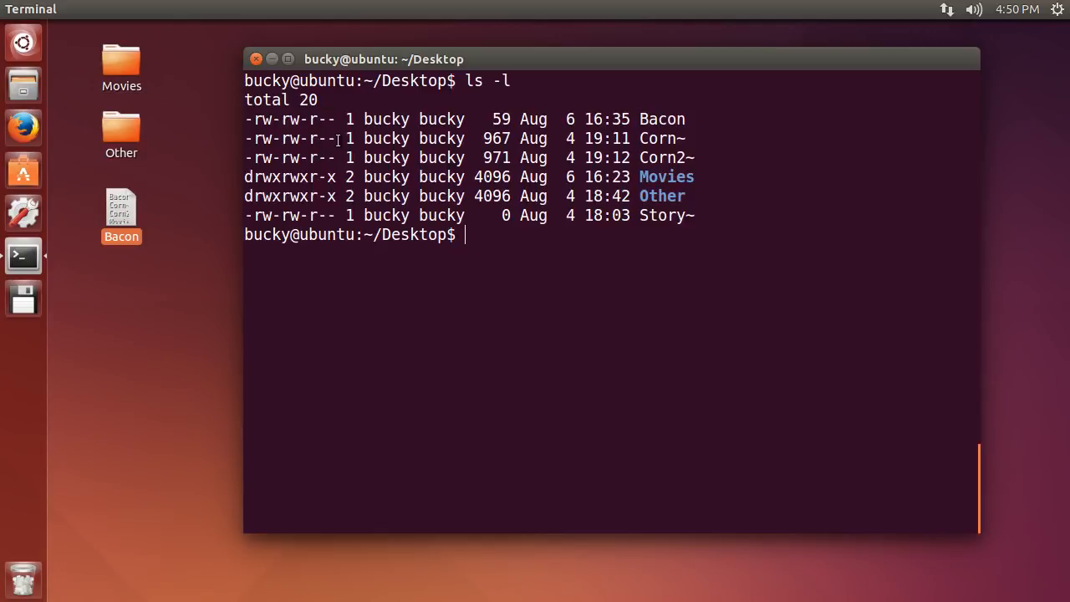
mouse_move(665, 338)
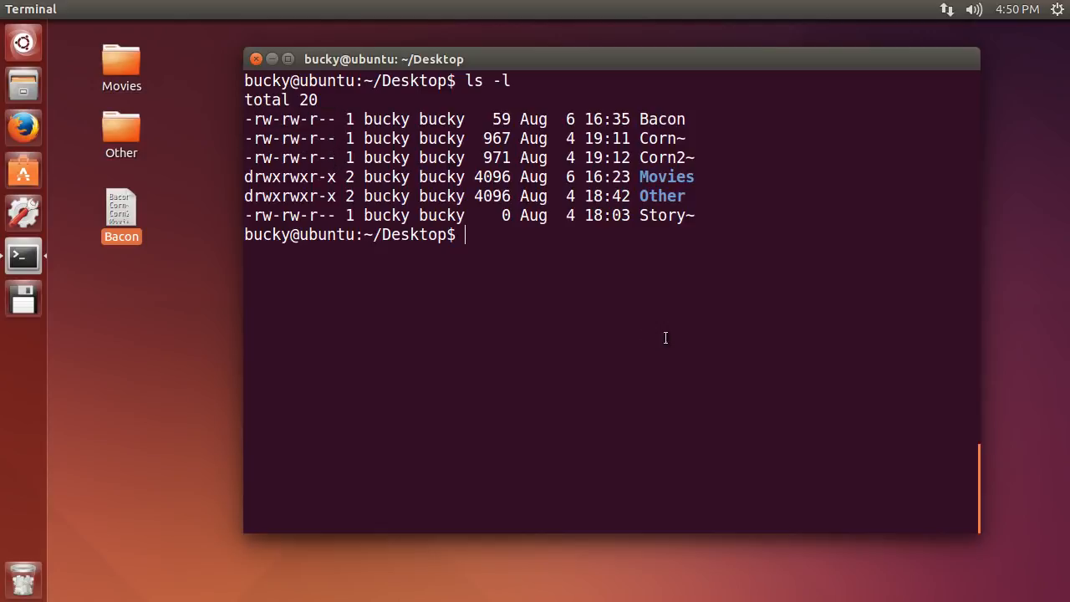
mouse_move(552, 244)
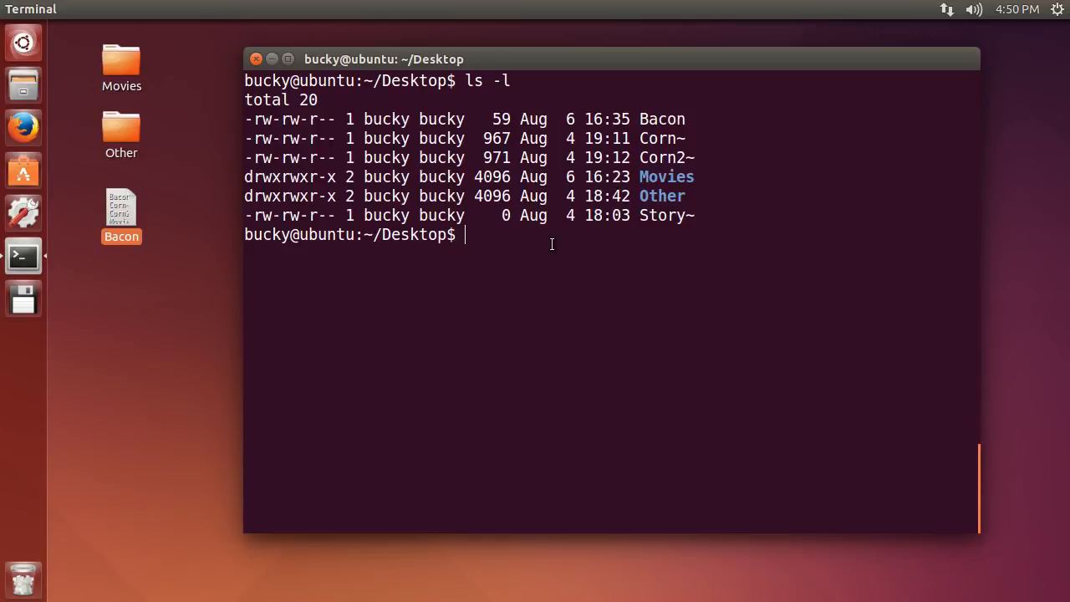
mouse_move(268, 205)
type("- rwx rw- r--")
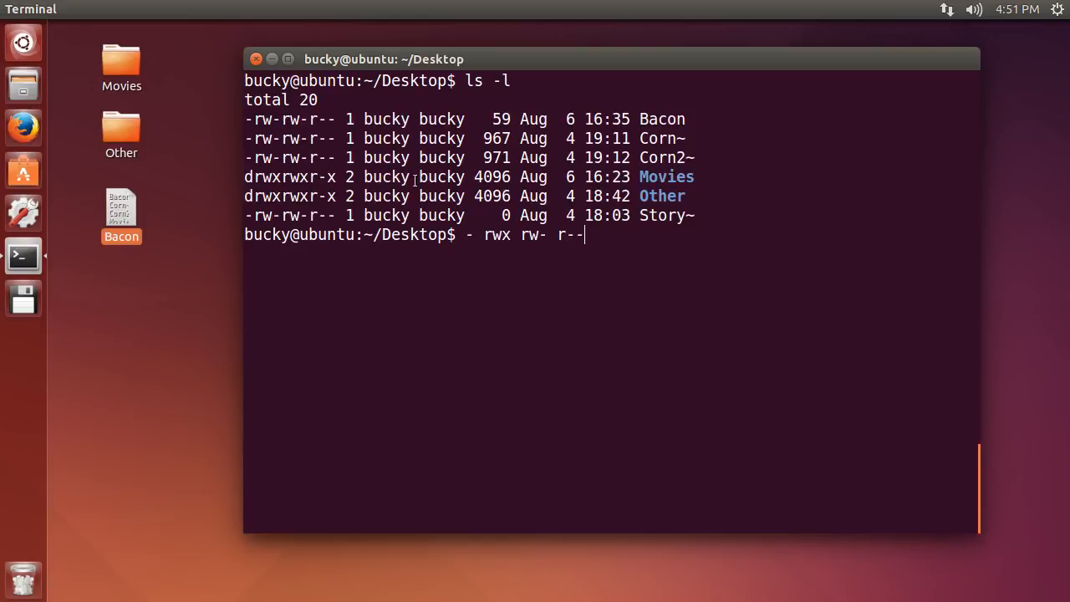
mouse_move(245, 215)
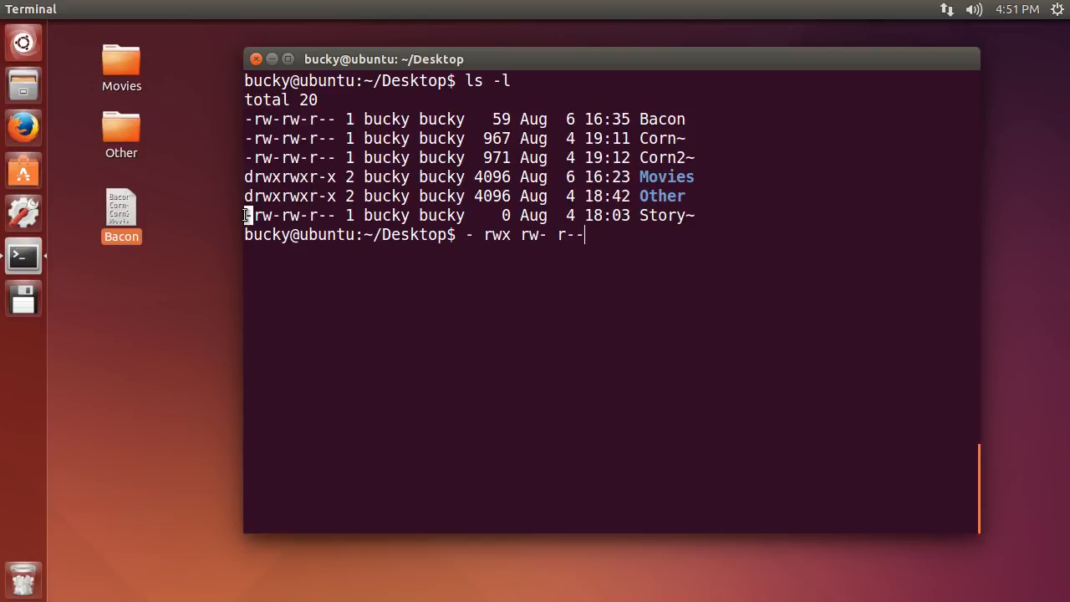
mouse_move(263, 196)
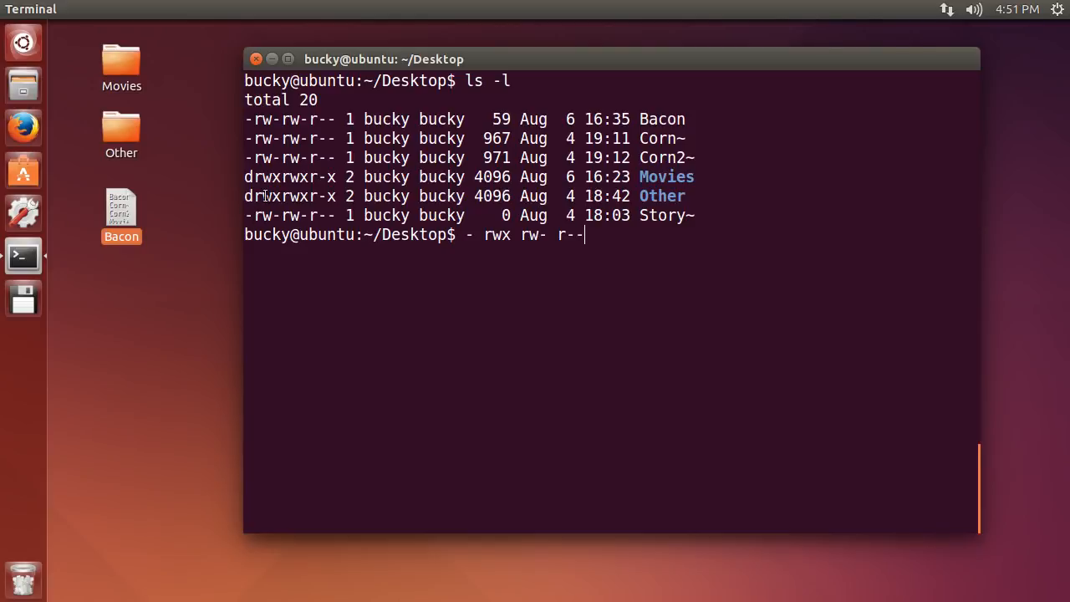
mouse_move(245, 196)
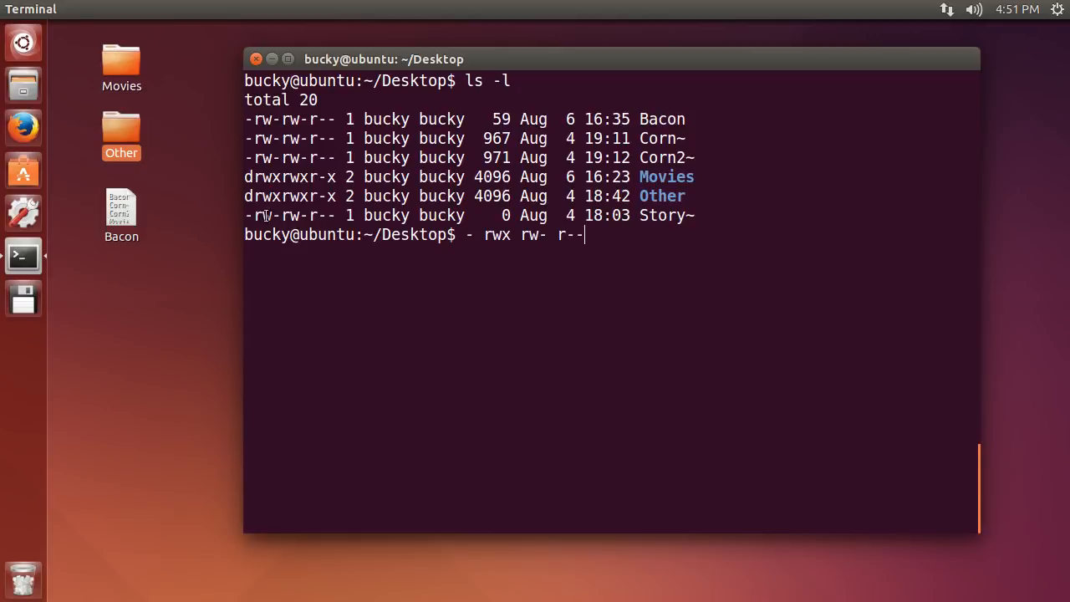
mouse_move(305, 200)
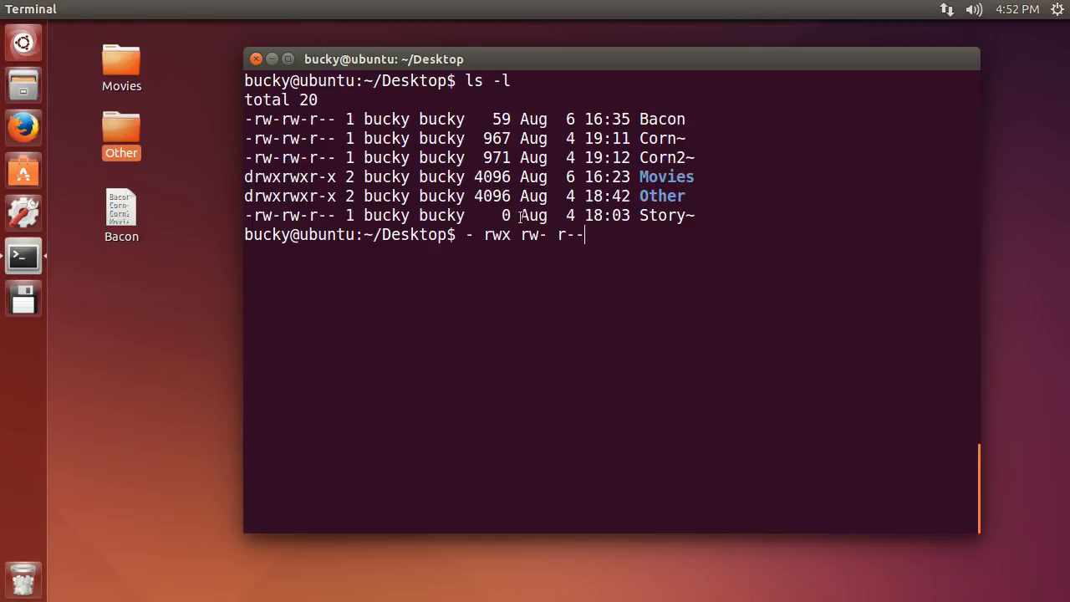
- Type the example permission string '- rwx rw- r--' at the Terminal prompt without running it
double_click(497, 235)
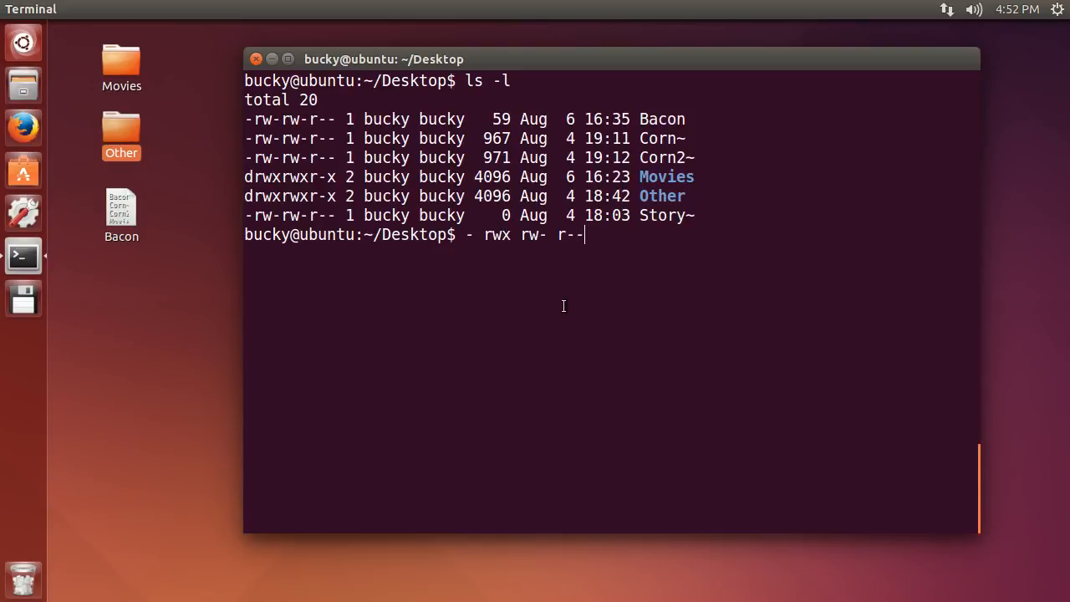
mouse_move(560, 299)
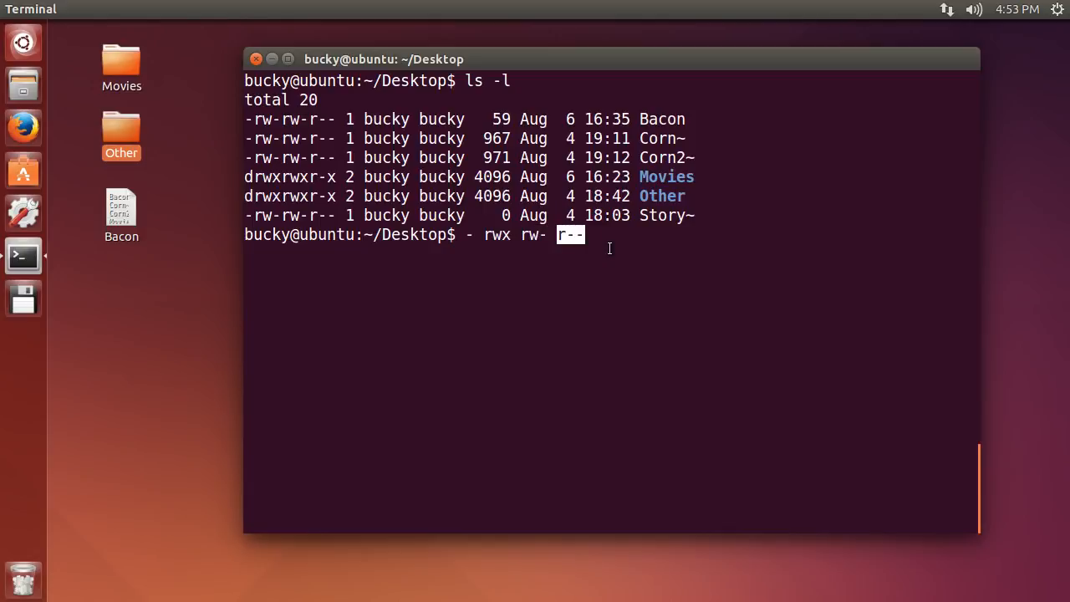
mouse_move(529, 235)
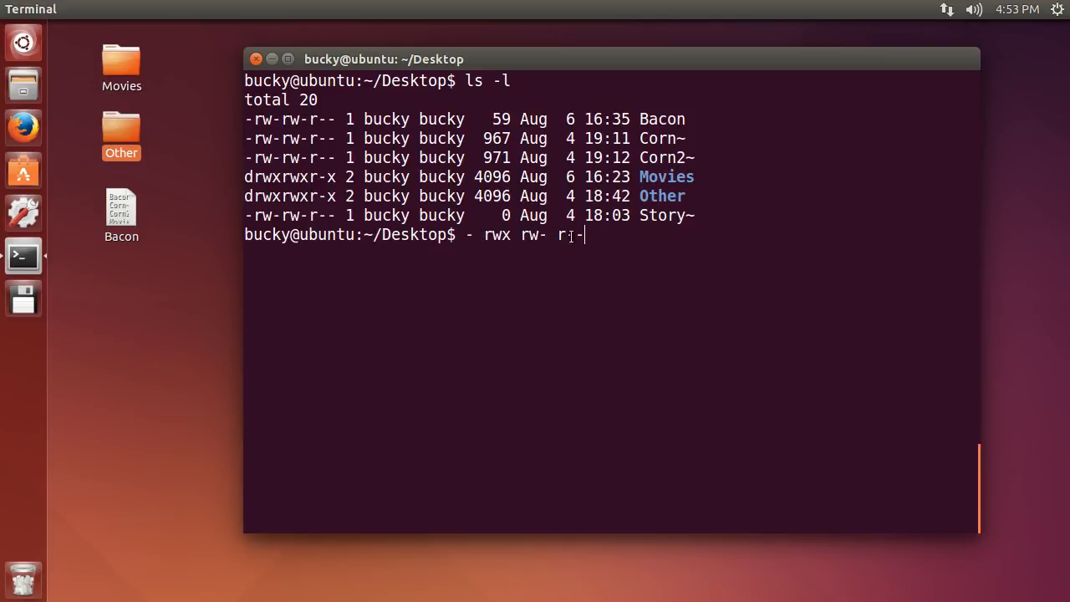
type("-")
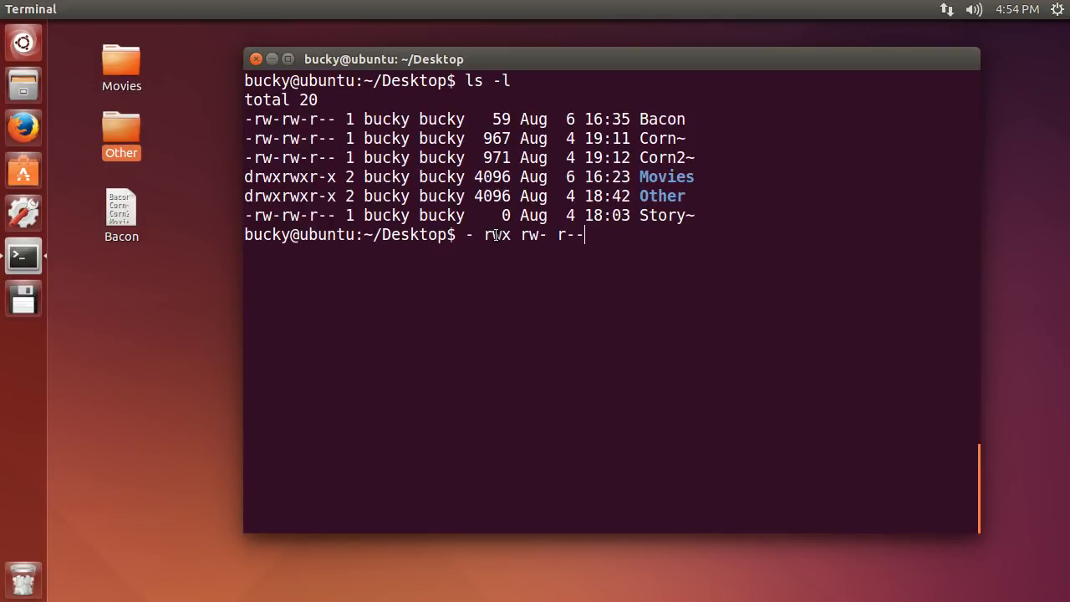
double_click(493, 235)
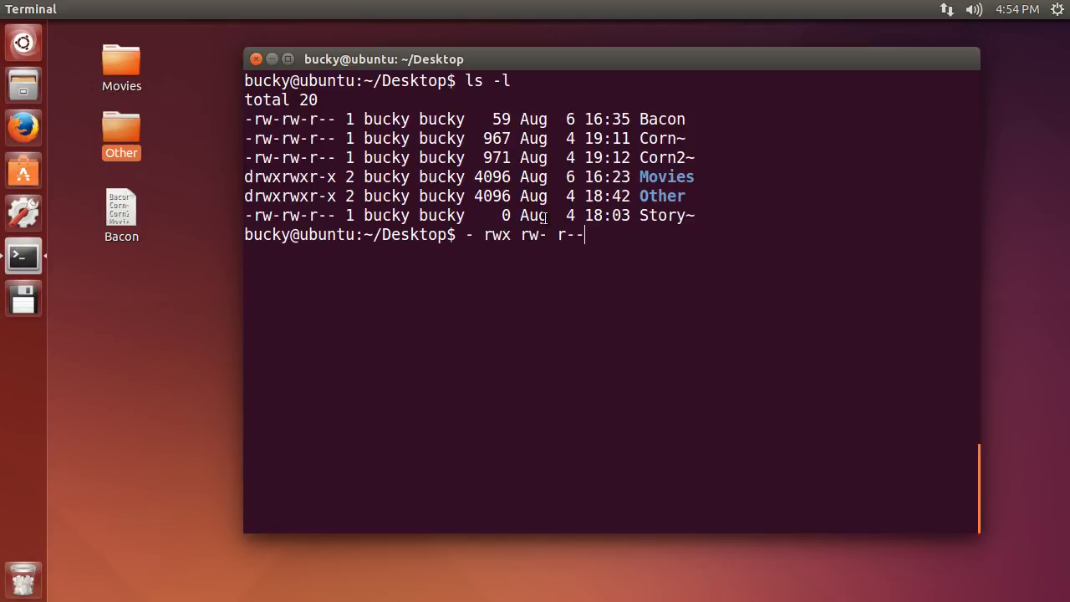
double_click(533, 235)
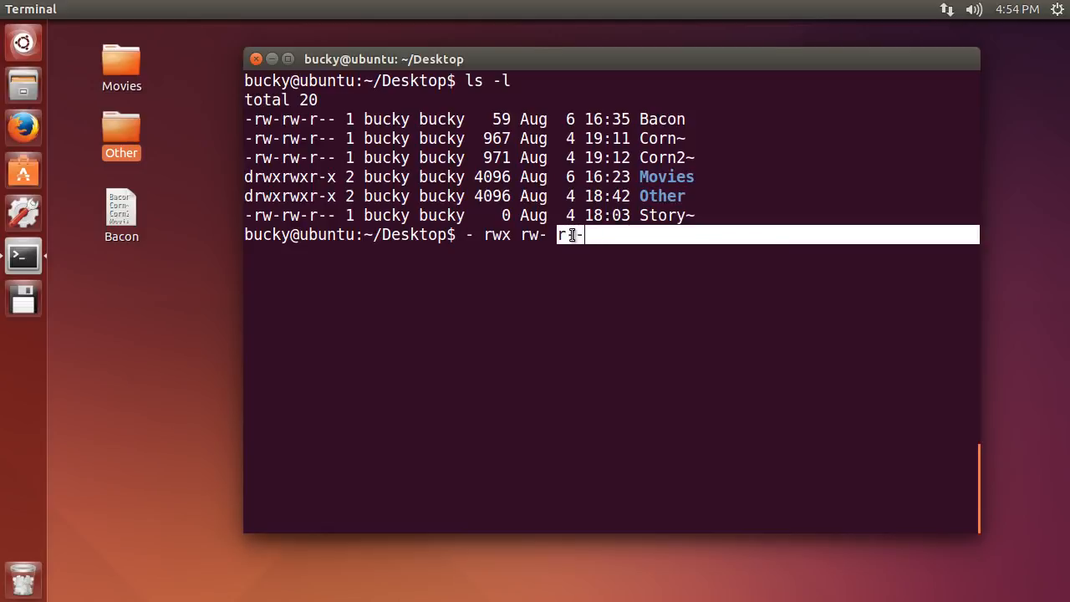
type("-")
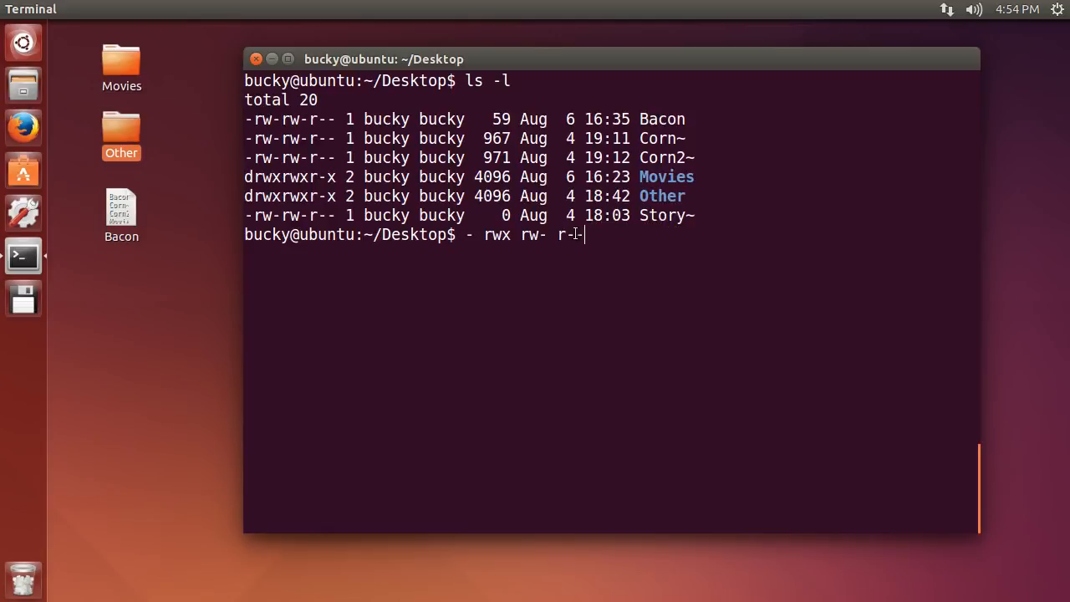
type("-")
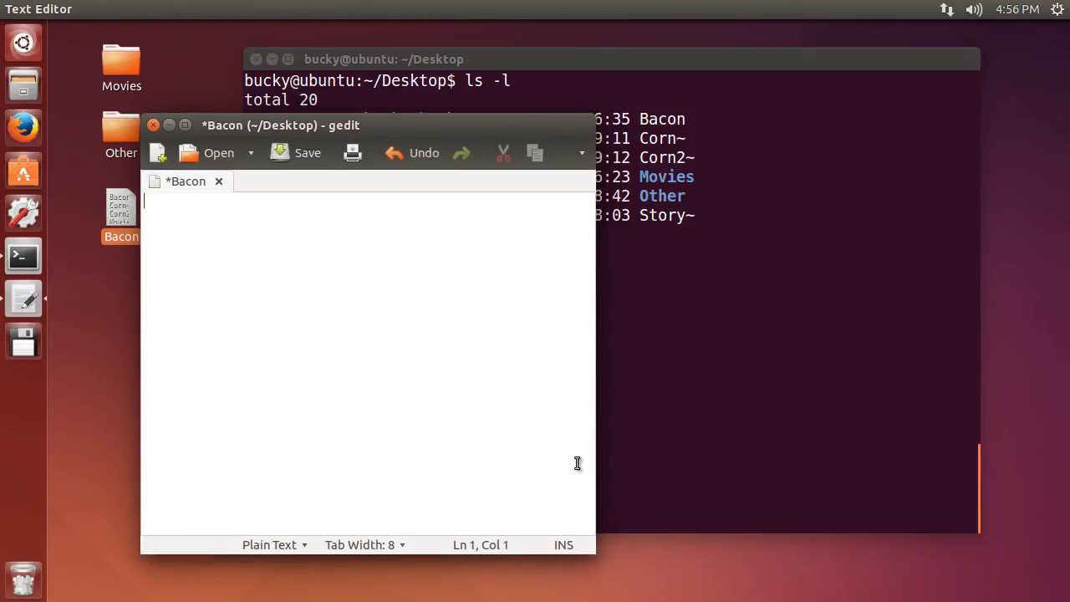
- Type the legend lines u - user, g - group, o - other people (from the outside world)
type("u -")
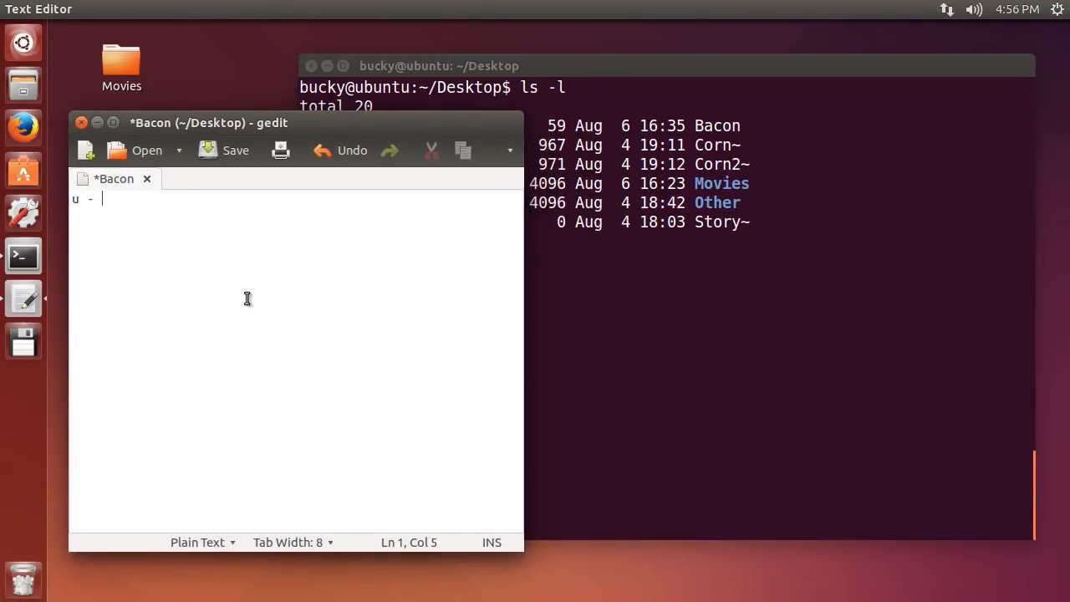
type("user")
type("g -")
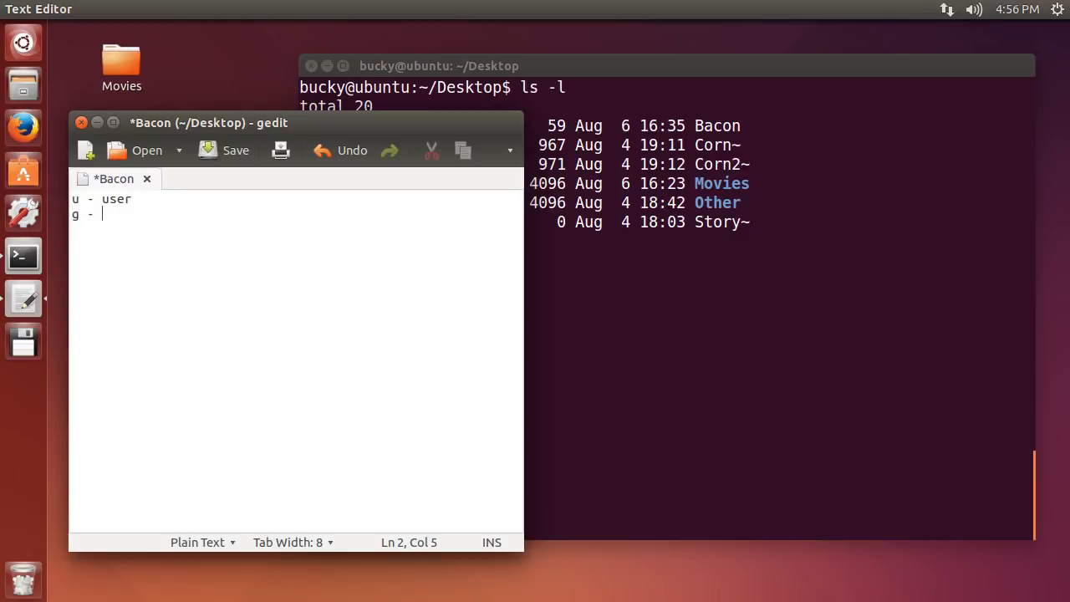
type("group")
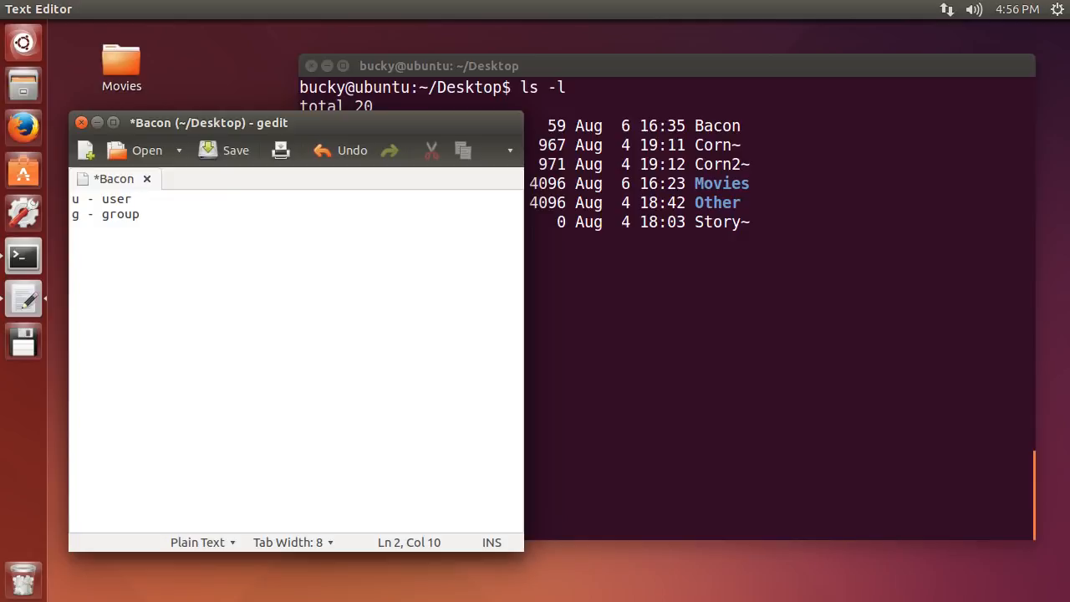
type("o")
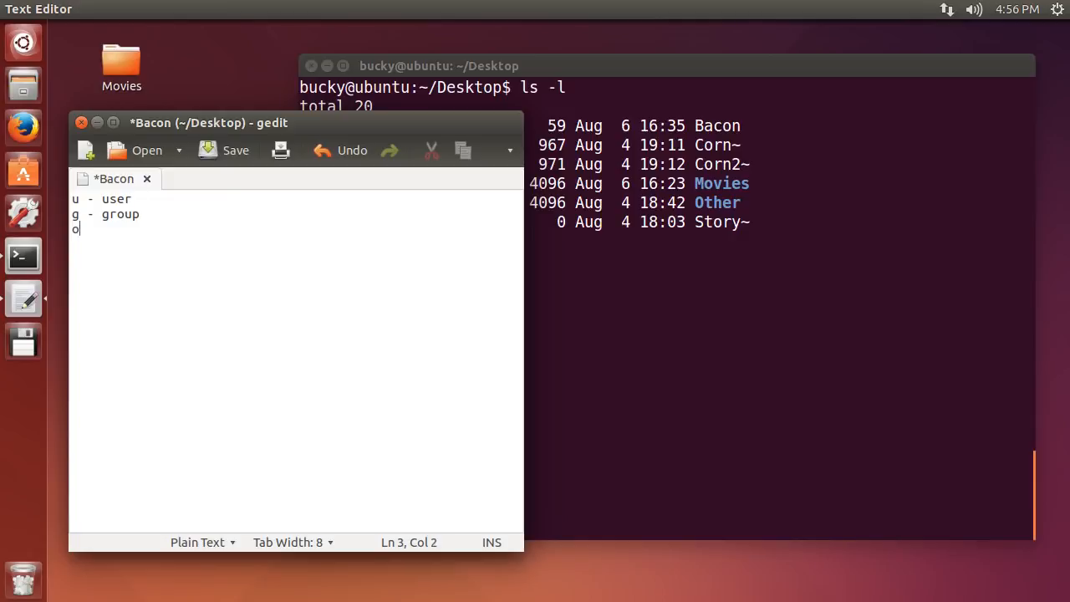
type("-")
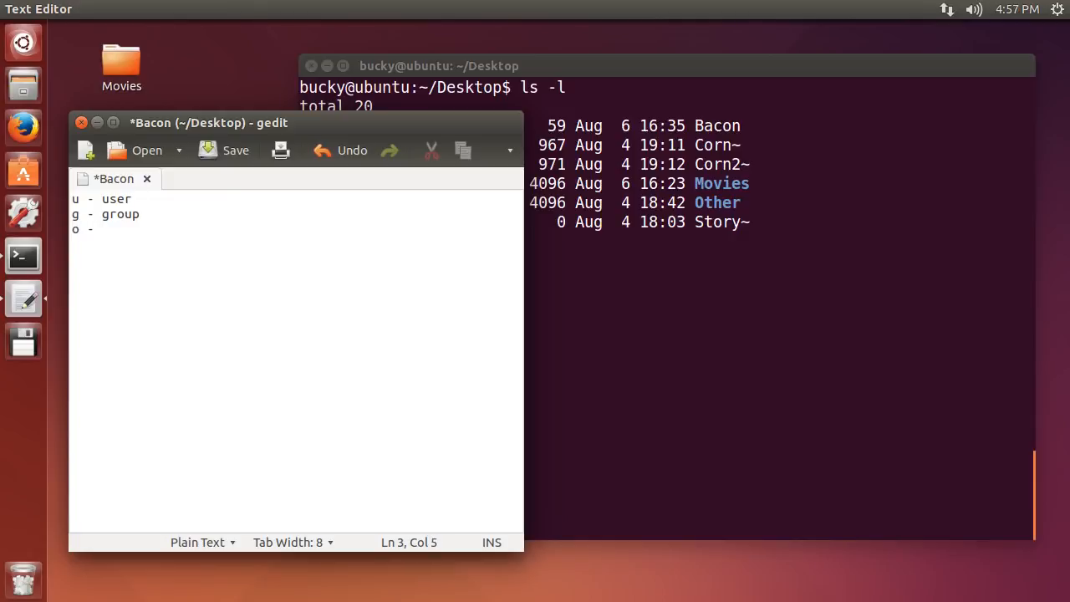
type("other")
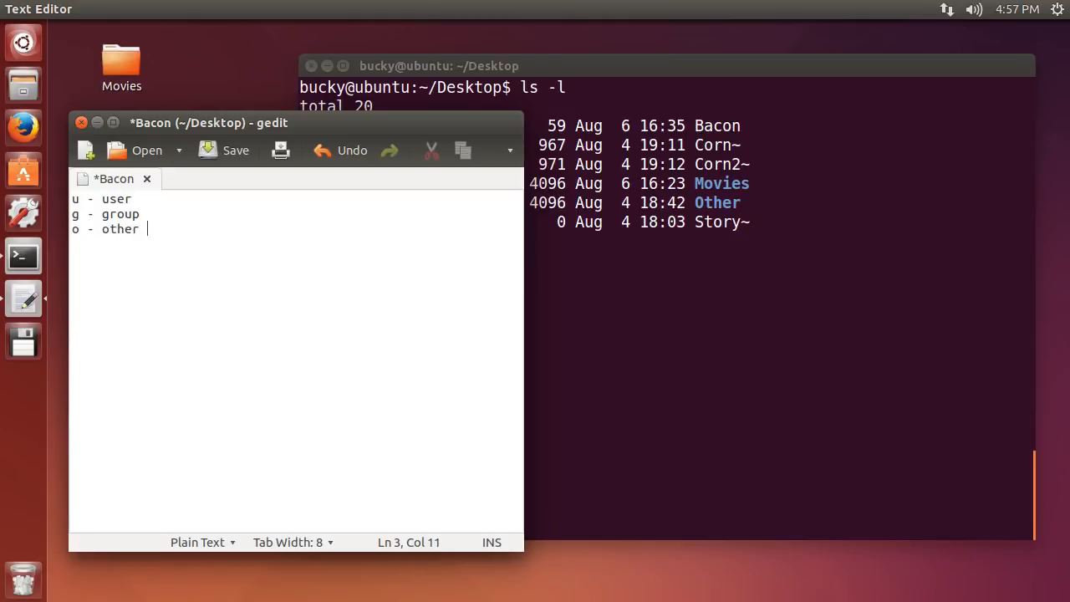
type("people (")
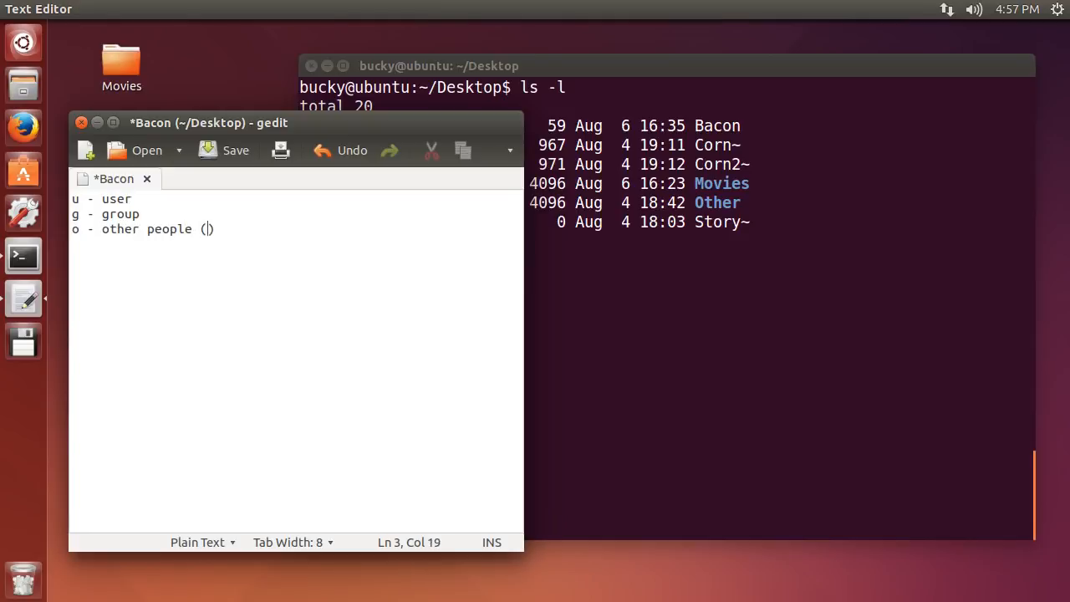
type("from the ou")
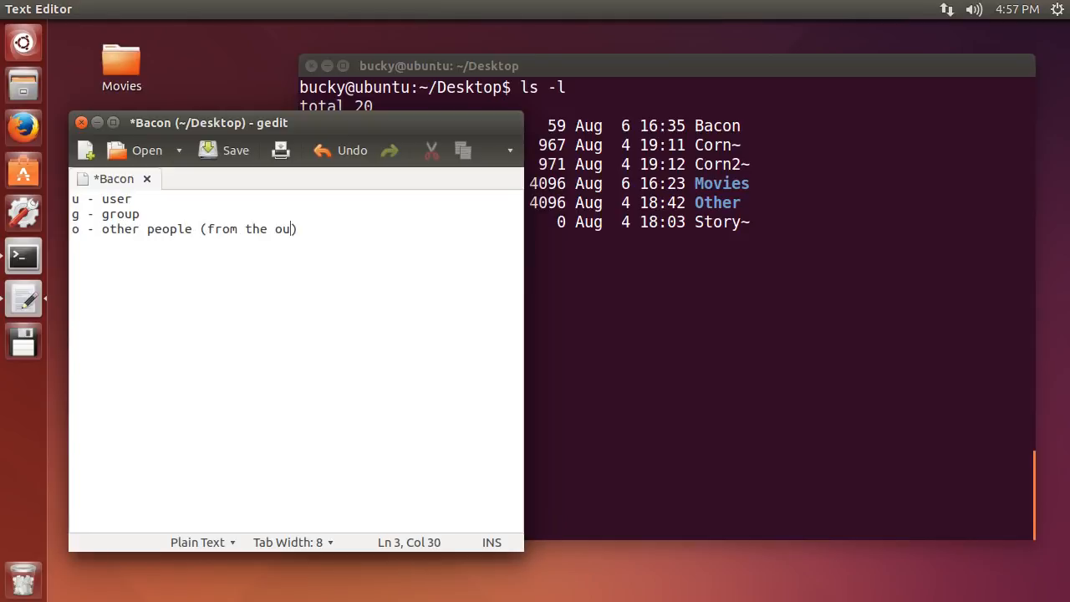
type("tside world")
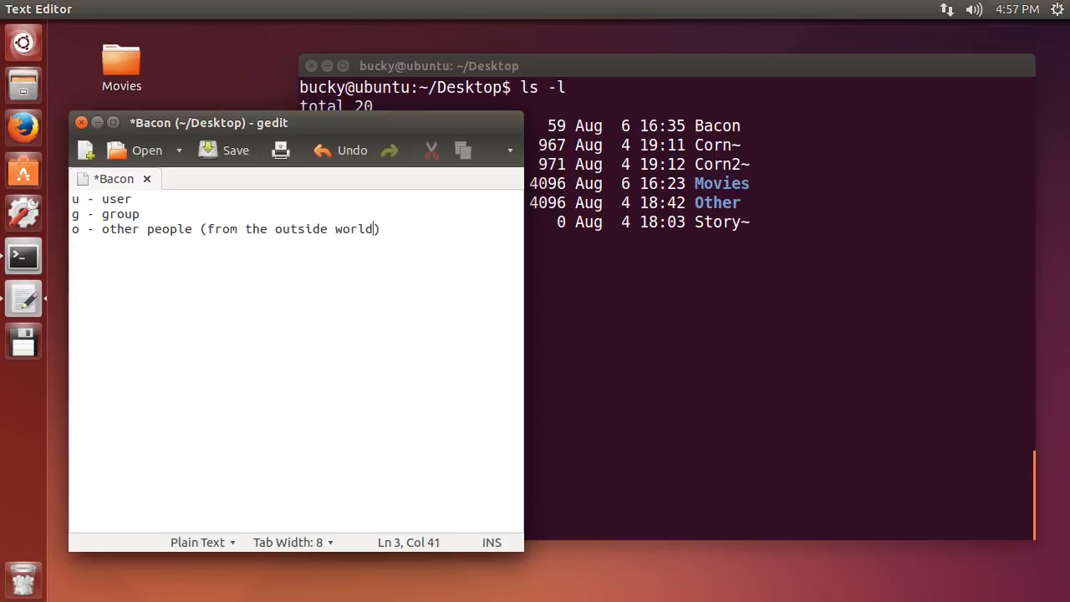
mouse_move(263, 209)
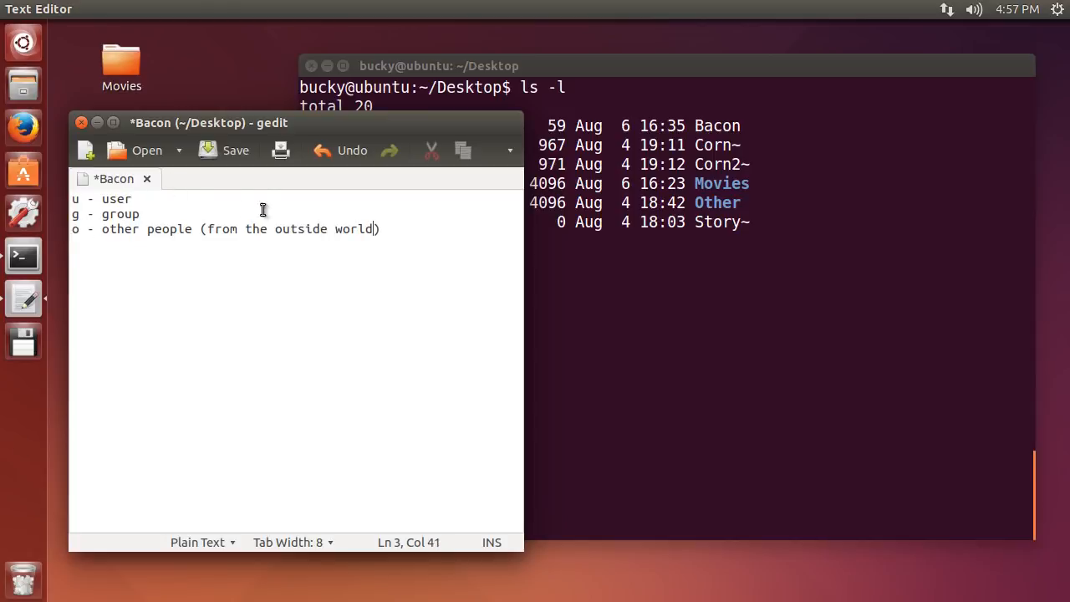
mouse_move(597, 67)
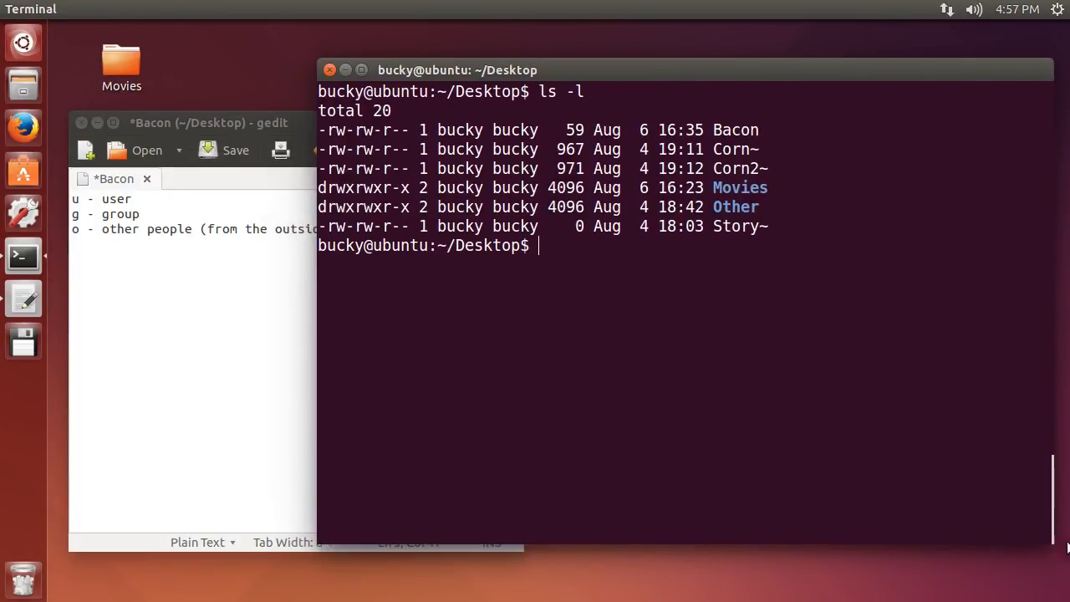
- Run chmod o+w Bacon, then ls -l to show Bacon as rw-rw-rw-
left_click_drag(457, 70, 681, 96)
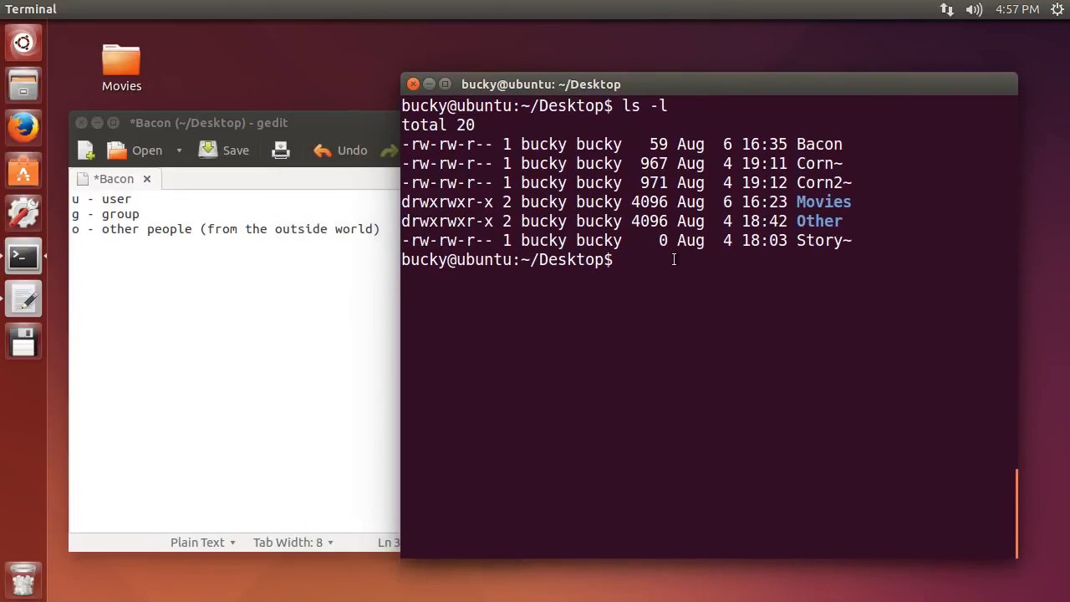
mouse_move(782, 136)
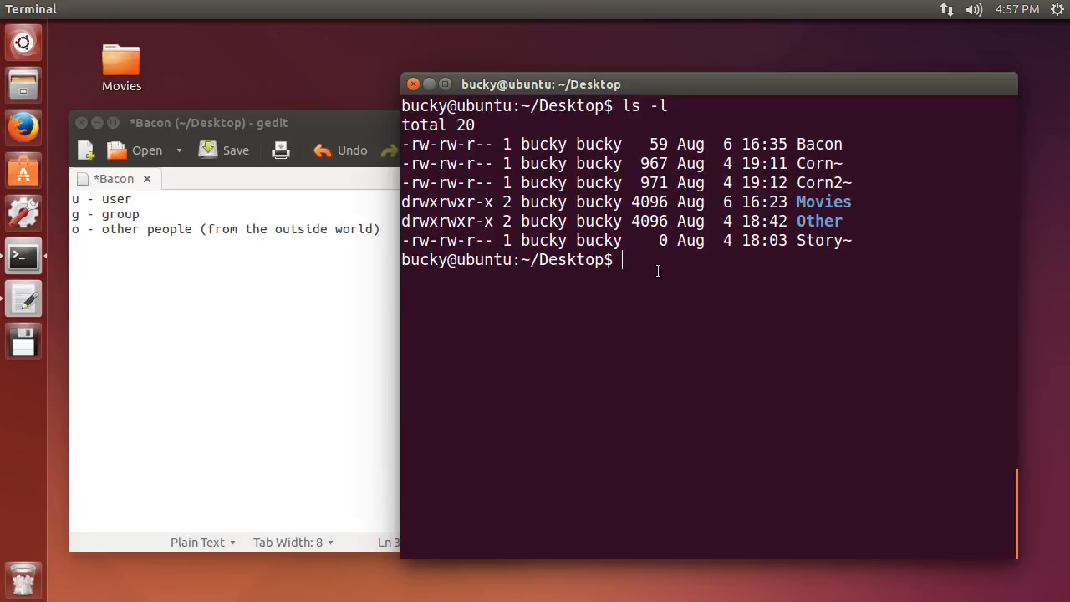
type("chmod")
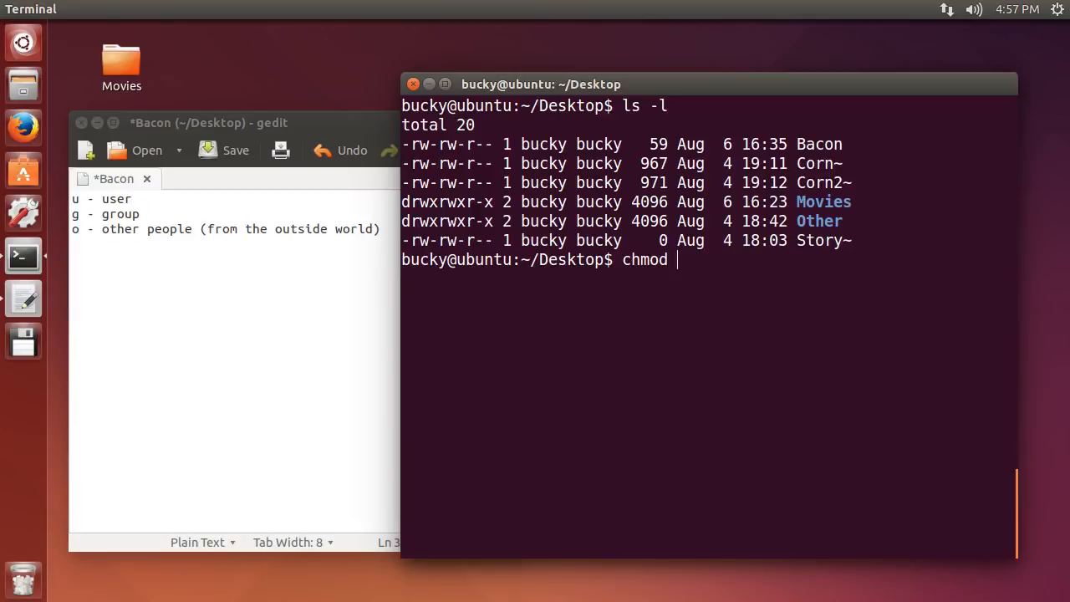
key("BackSpace")
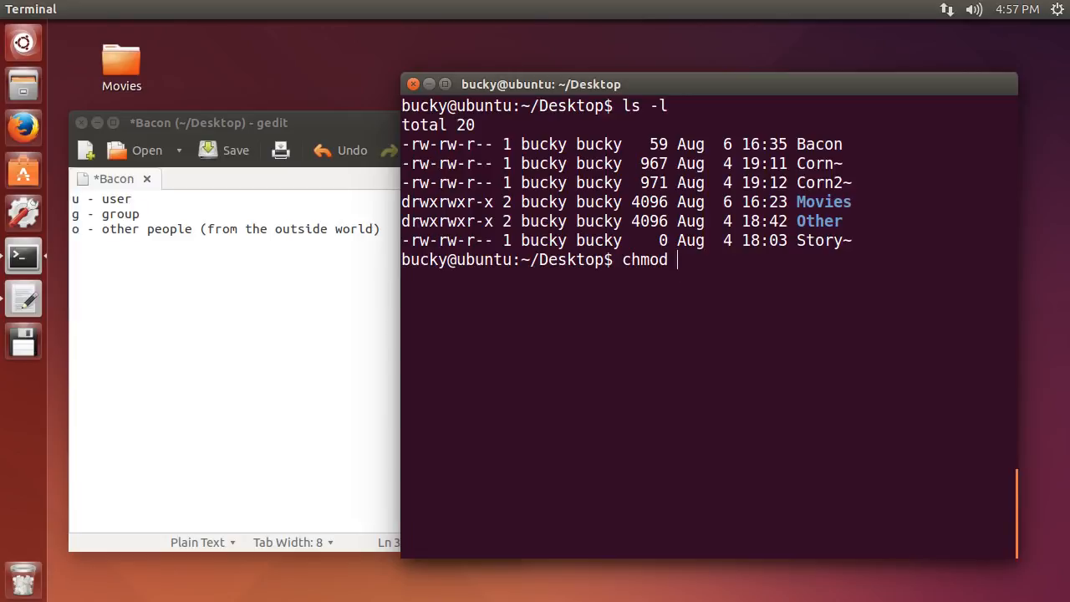
type("o")
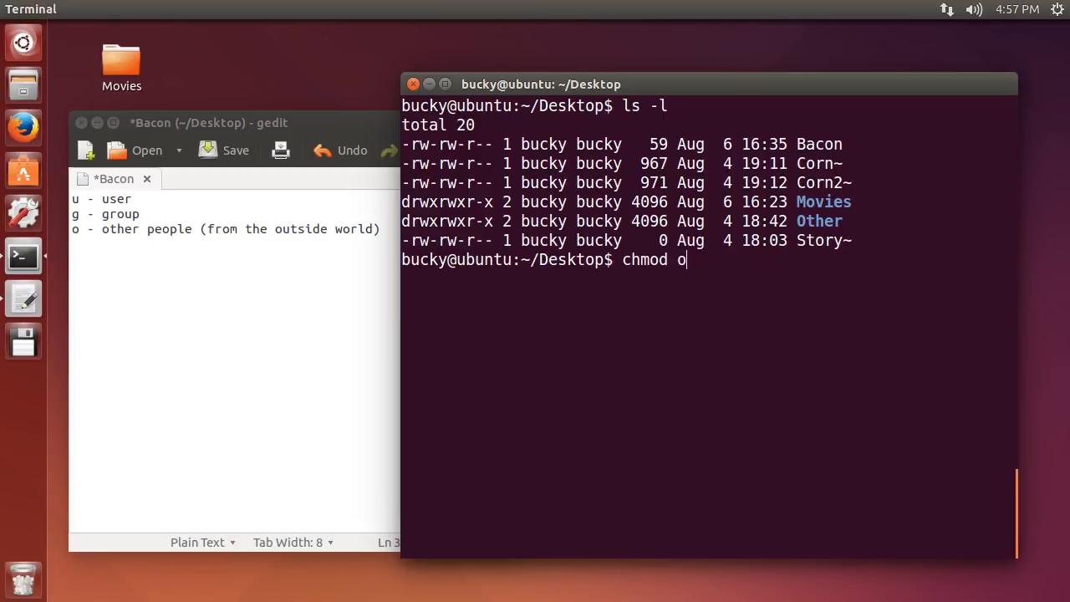
type("+")
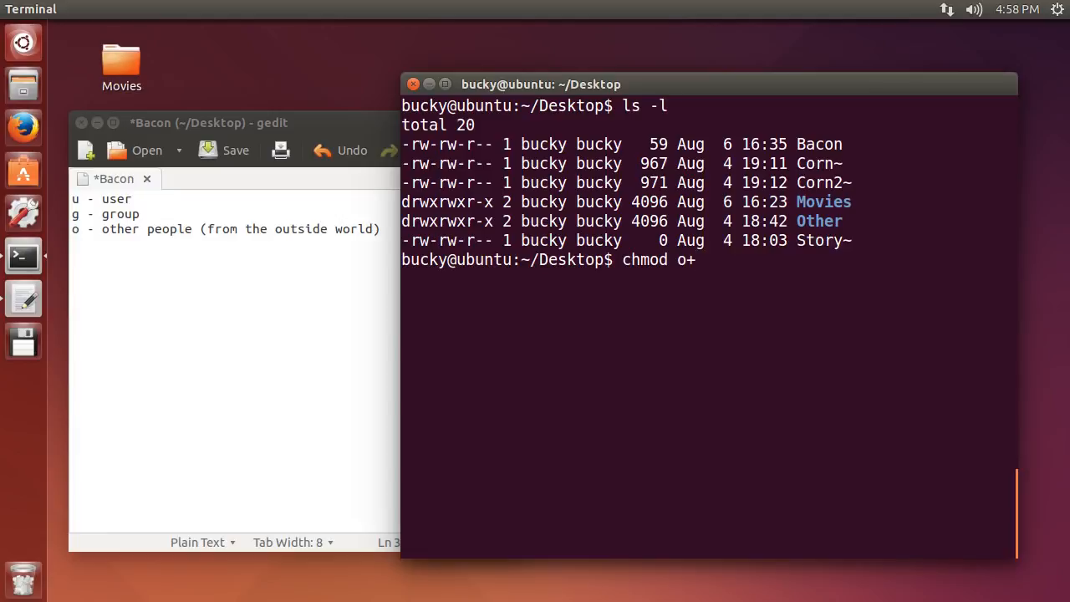
type("w Bacon")
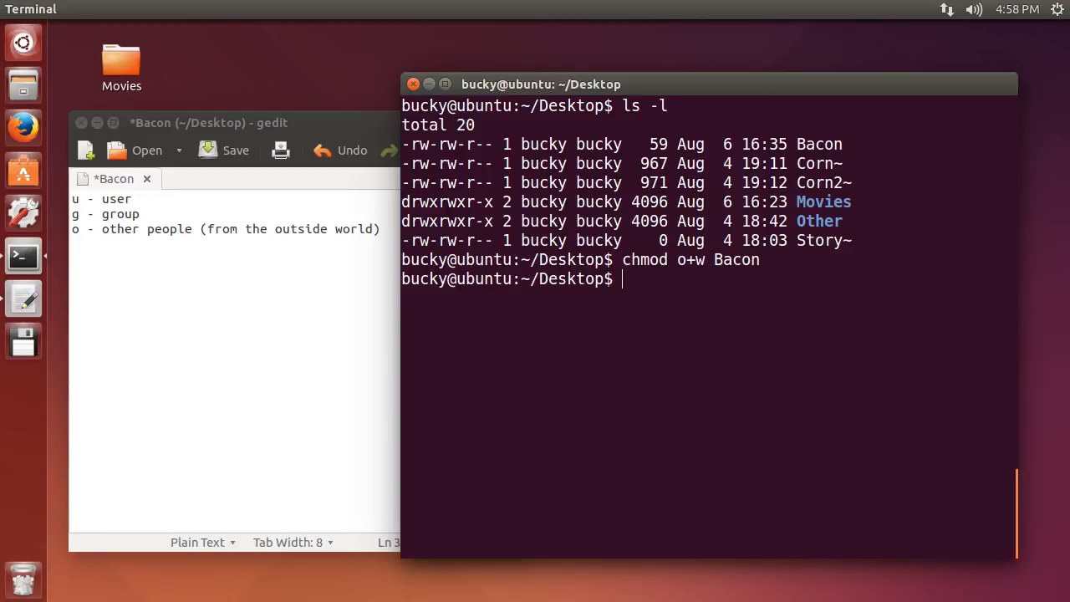
type("ls -l")
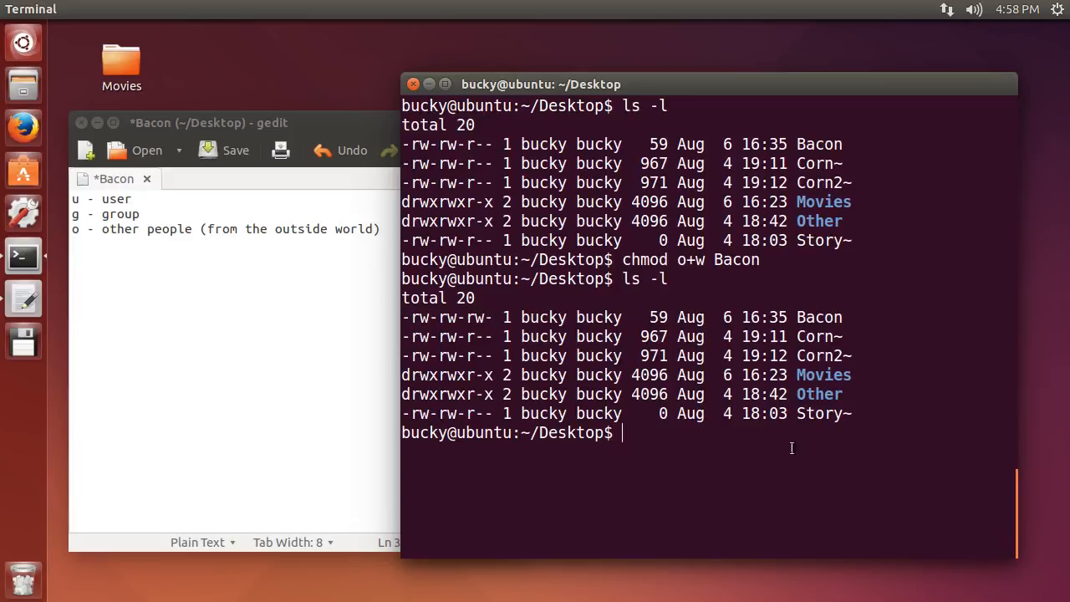
- Change the recalled command to chmod o-w Bacon and run it
type("chmod o+w Bacon")
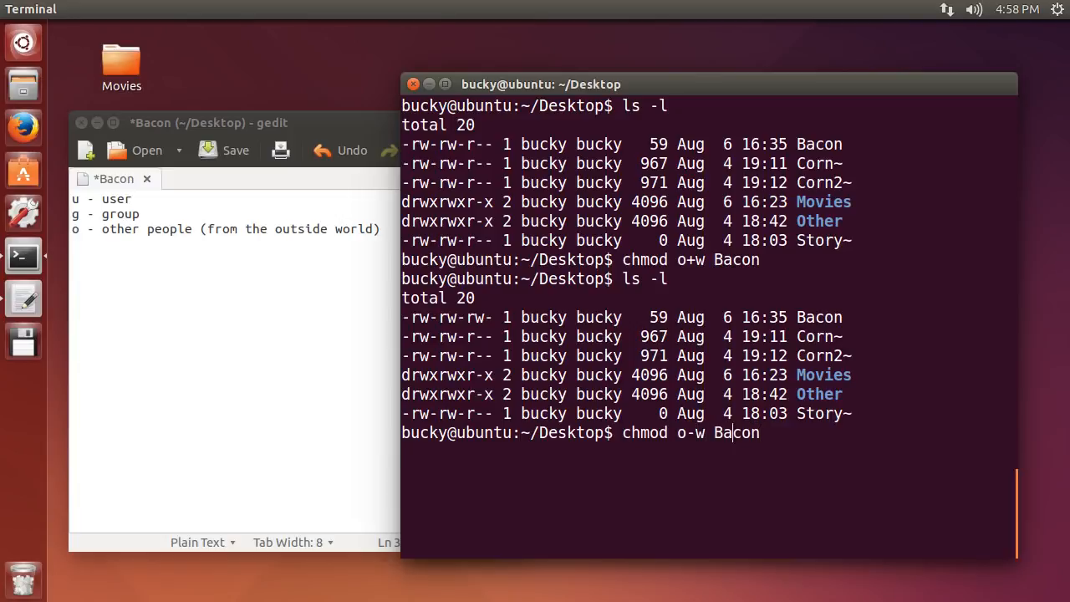
key("Return")
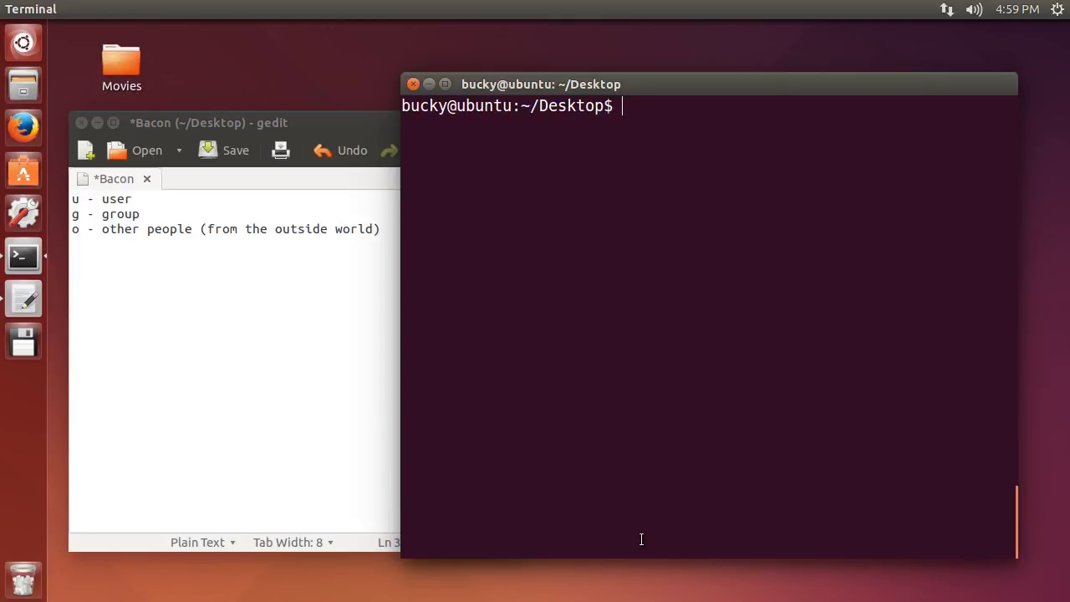
mouse_move(735, 536)
type("--------------------------")
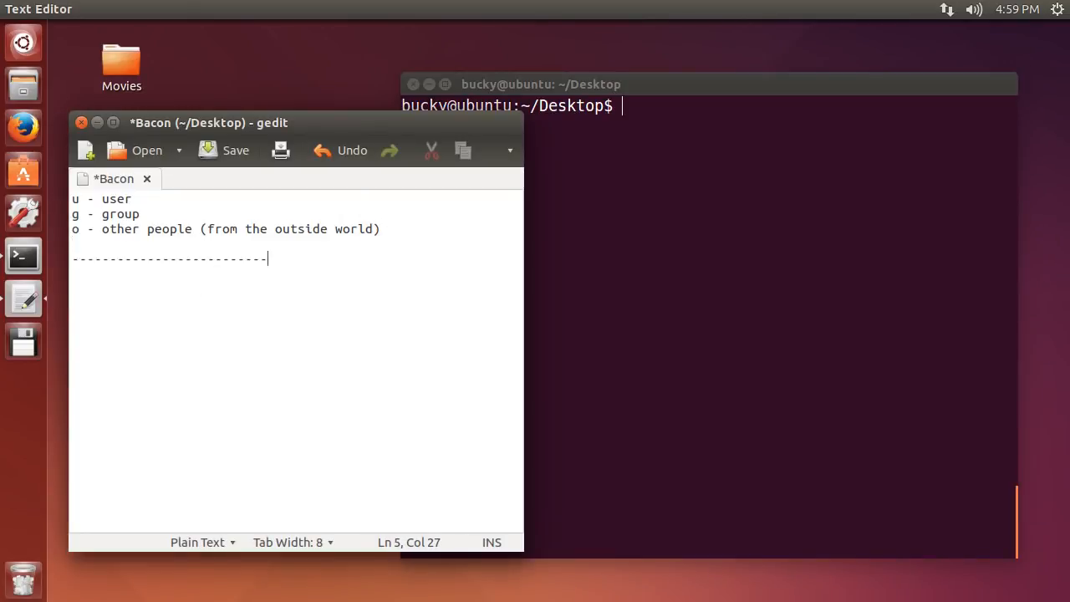
- Add the line 'chmod 754 Bacon' below the dashed divider
key("Return")
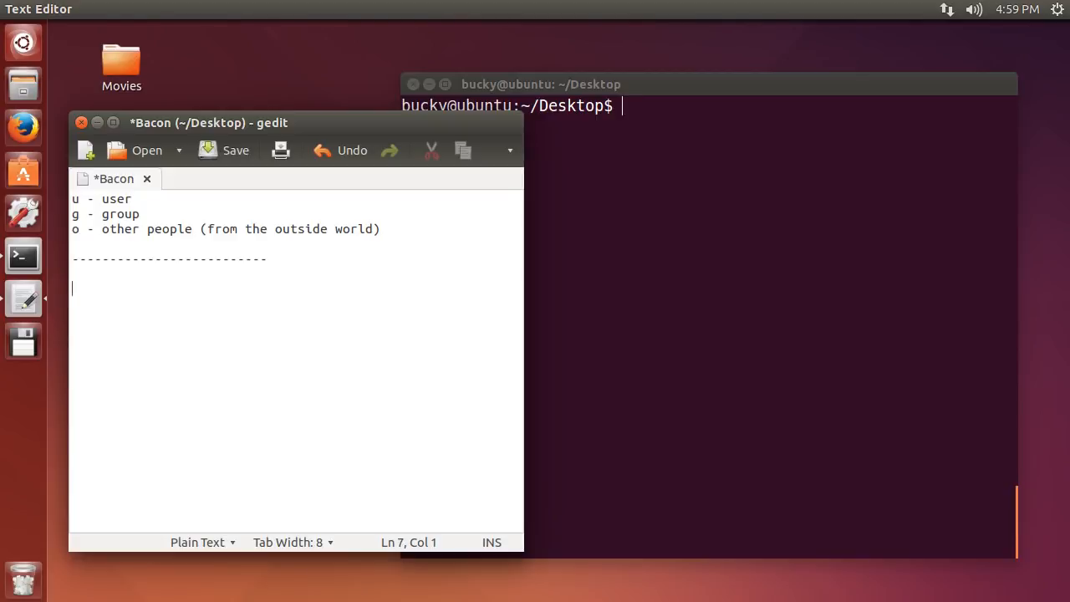
mouse_move(321, 385)
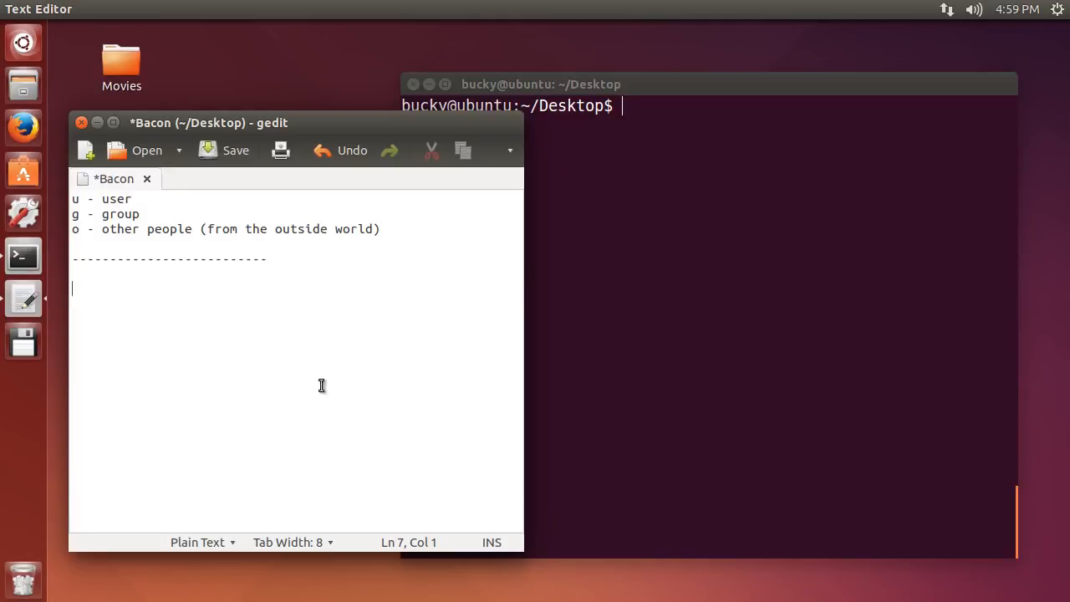
mouse_move(355, 498)
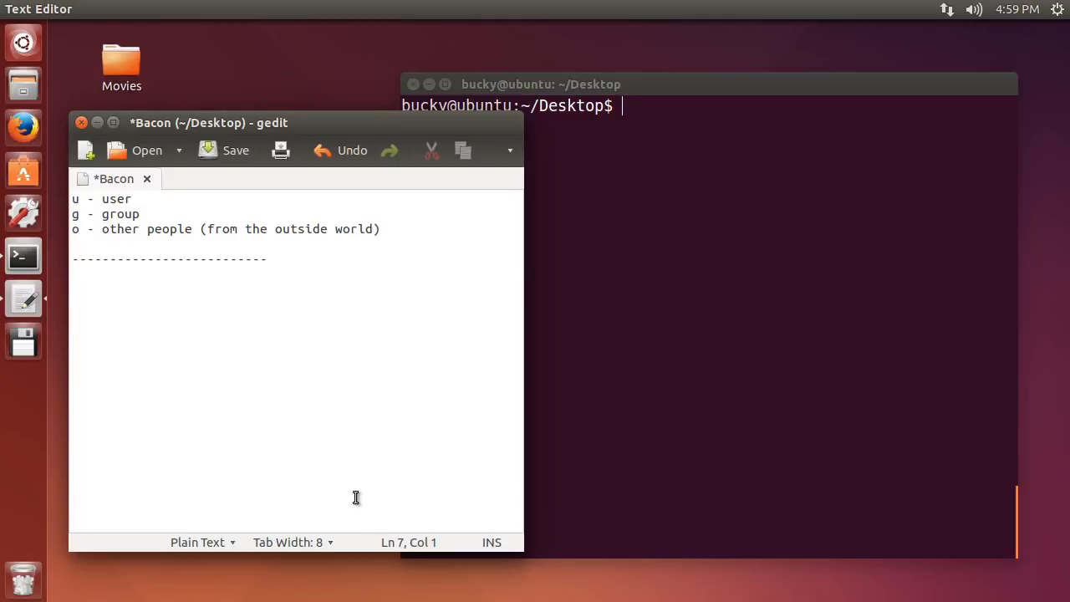
type("chmod")
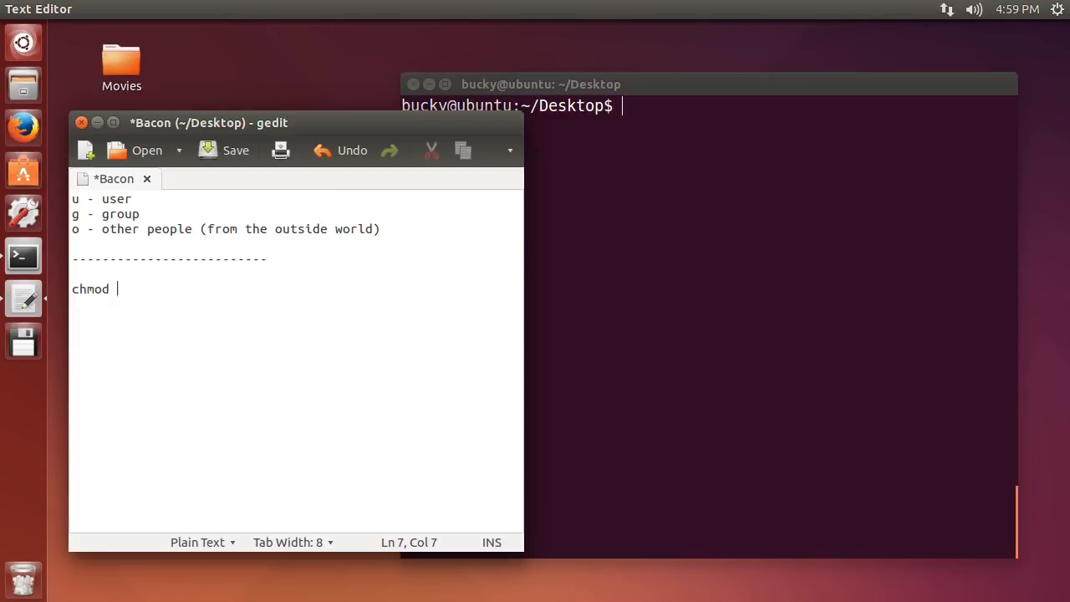
type("754 B")
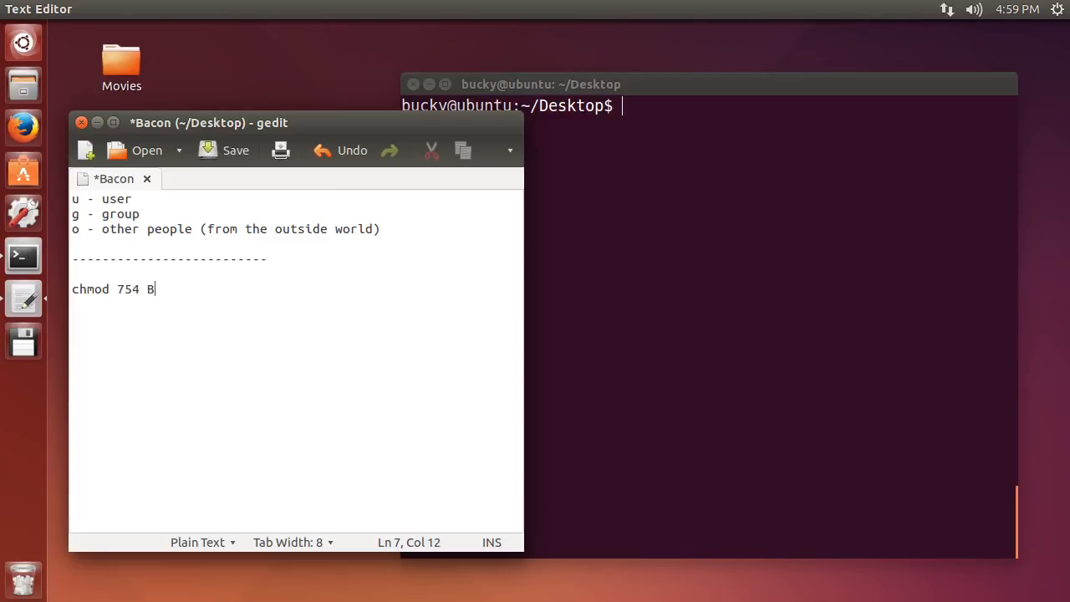
type("acon")
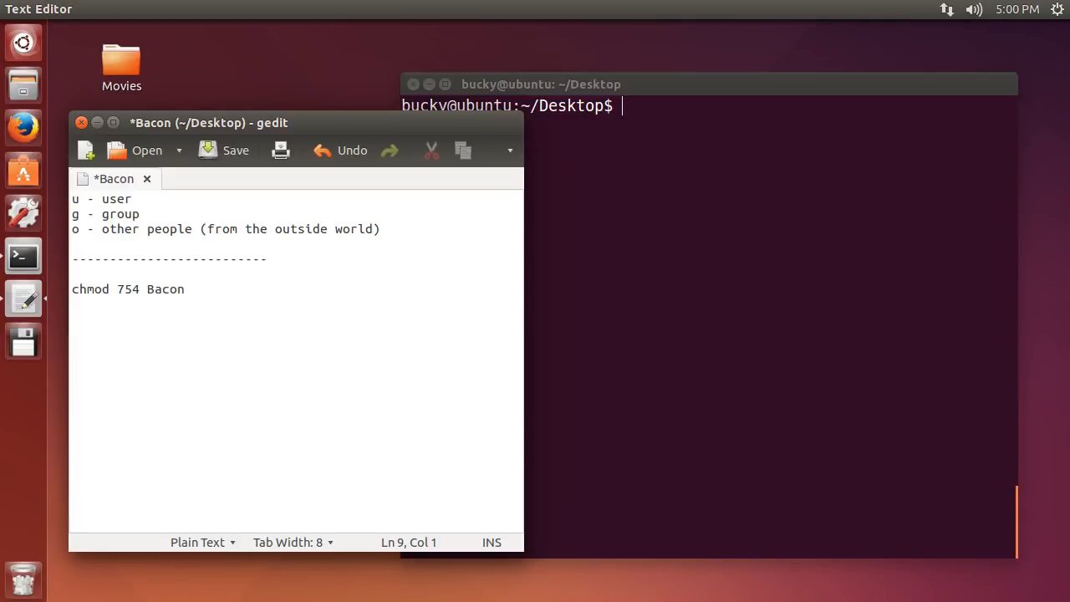
- Add the line '7, 5, 4 represents the individual permissions for (in this order) user, group, other'
type("7, 5, 4 represents the i")
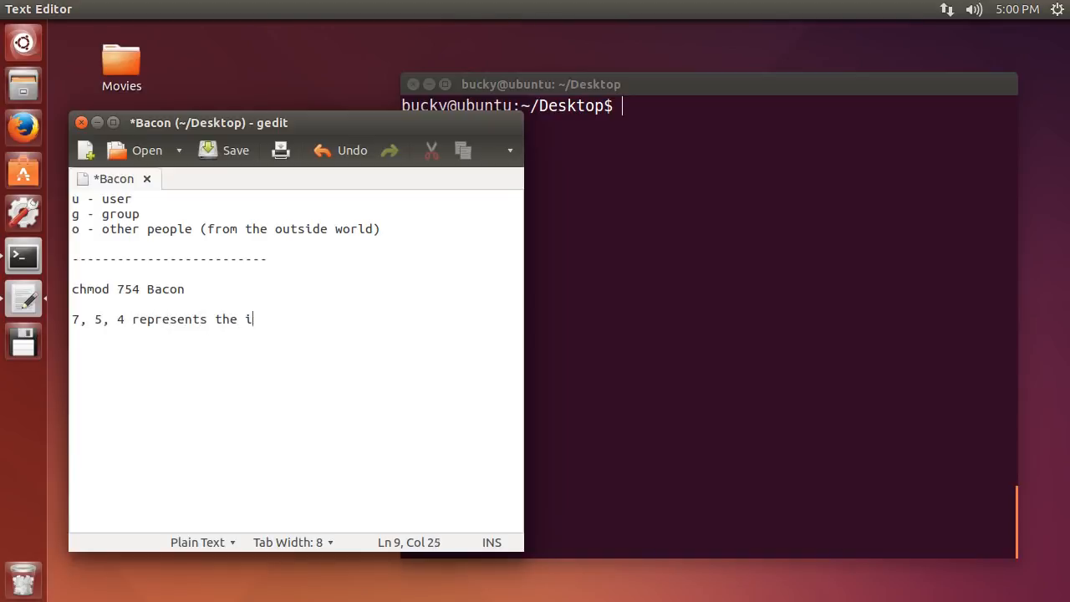
type("ndividual per")
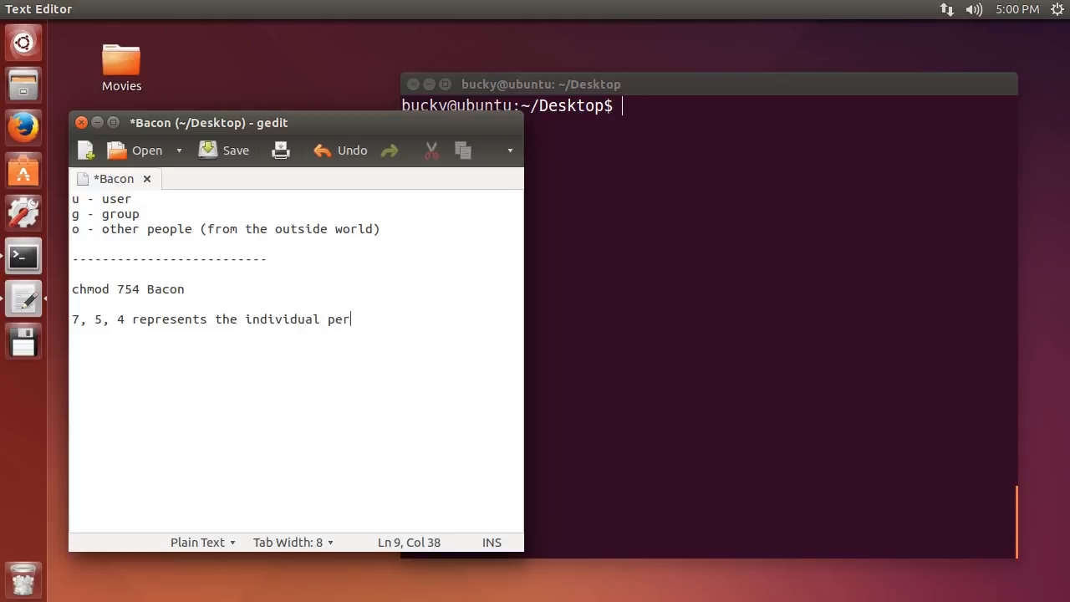
type("missions")
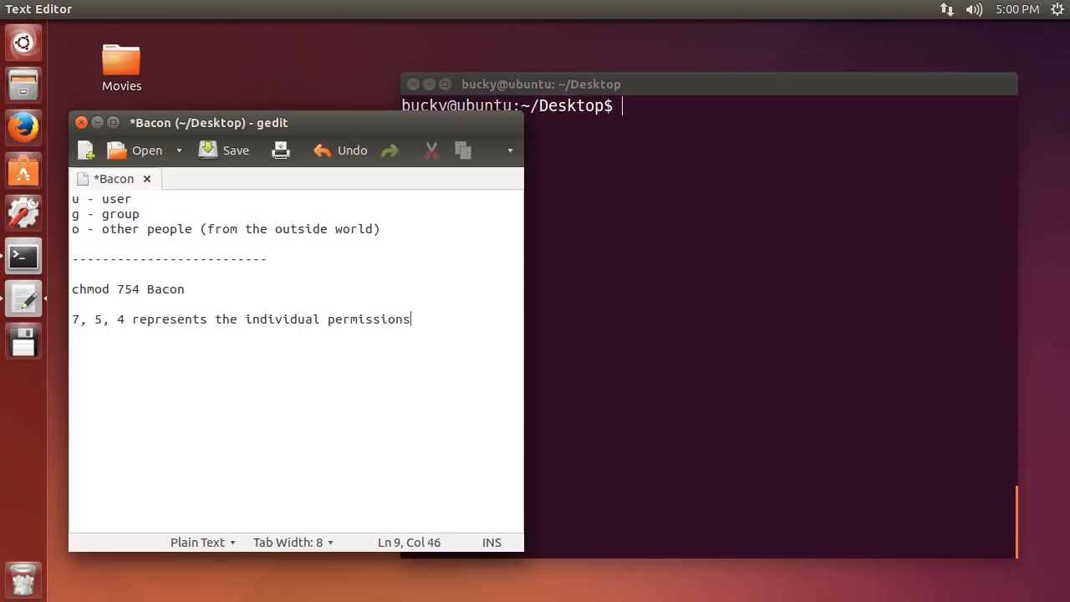
type("for")
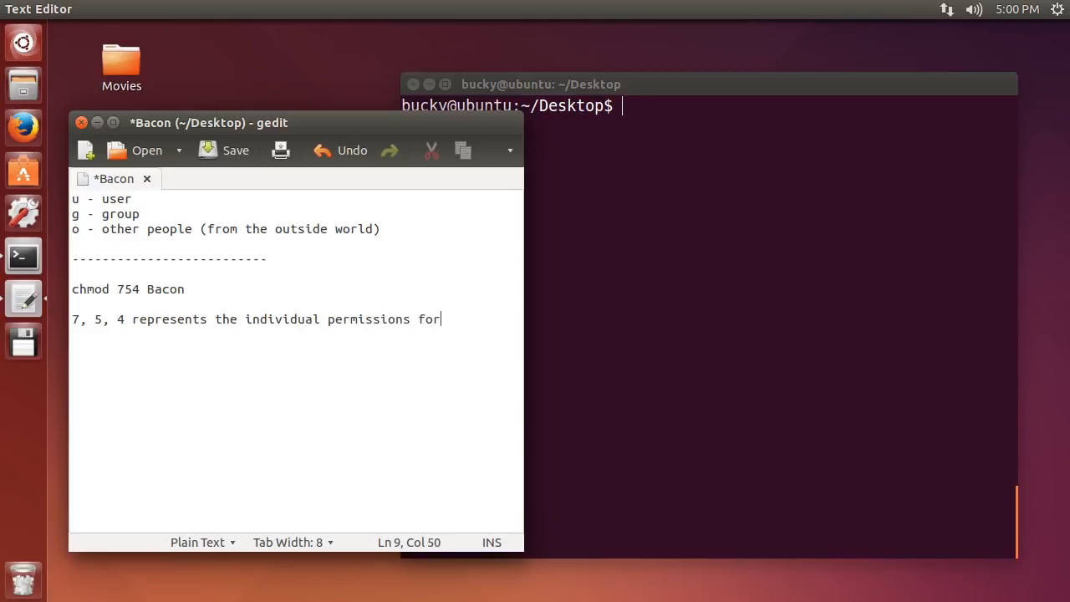
type("()")
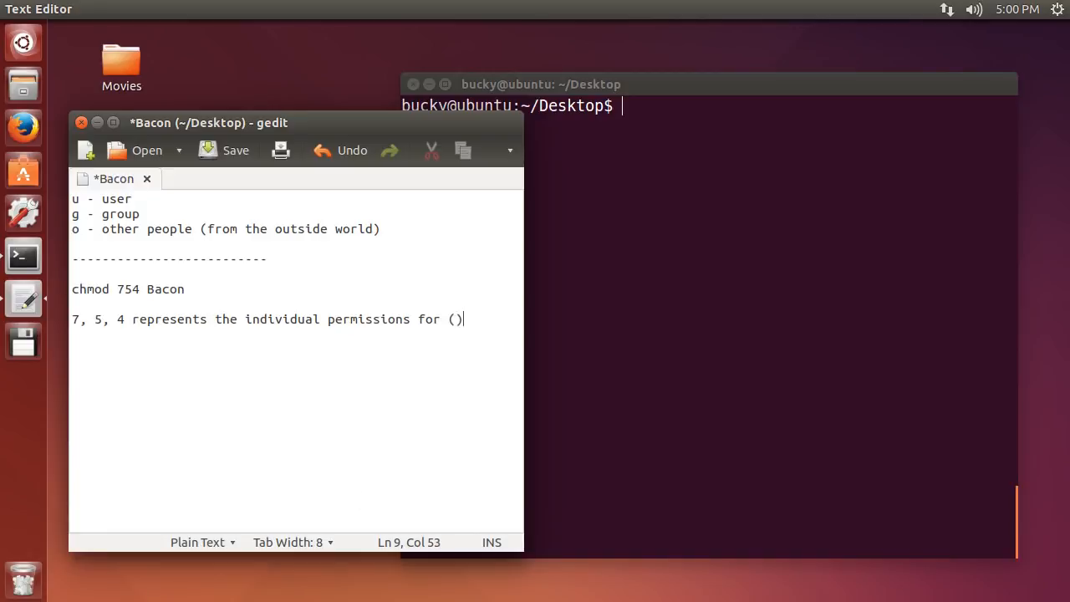
type("in this order")
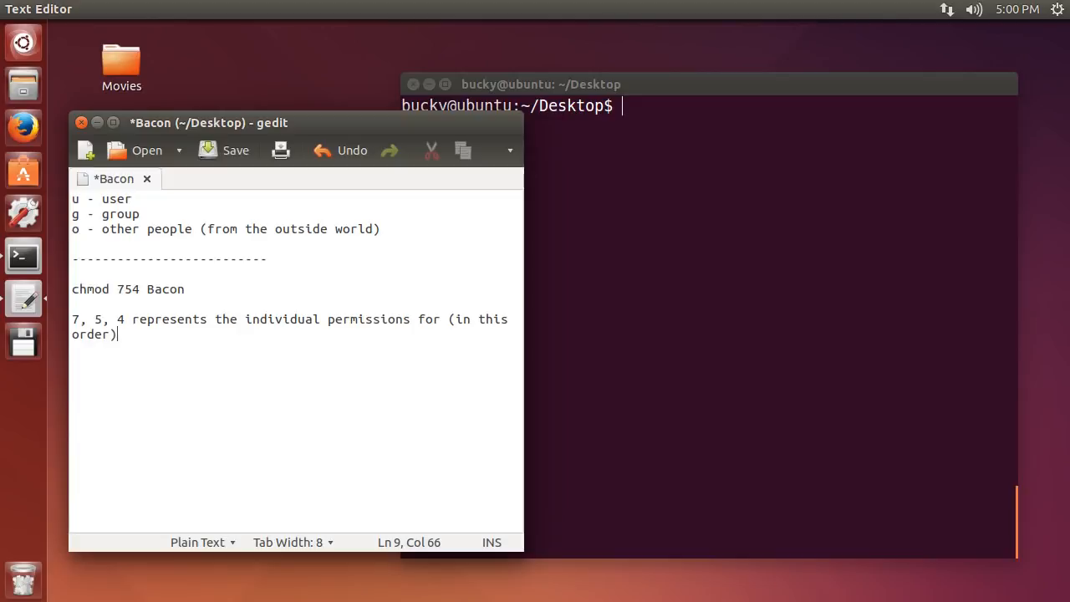
type("u")
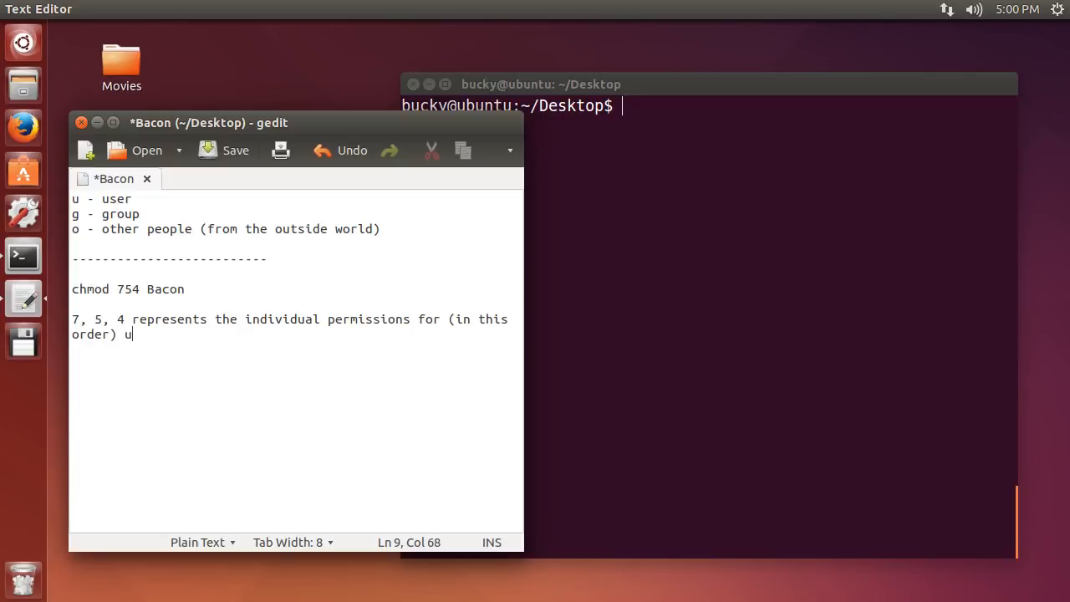
type("ser, group, o")
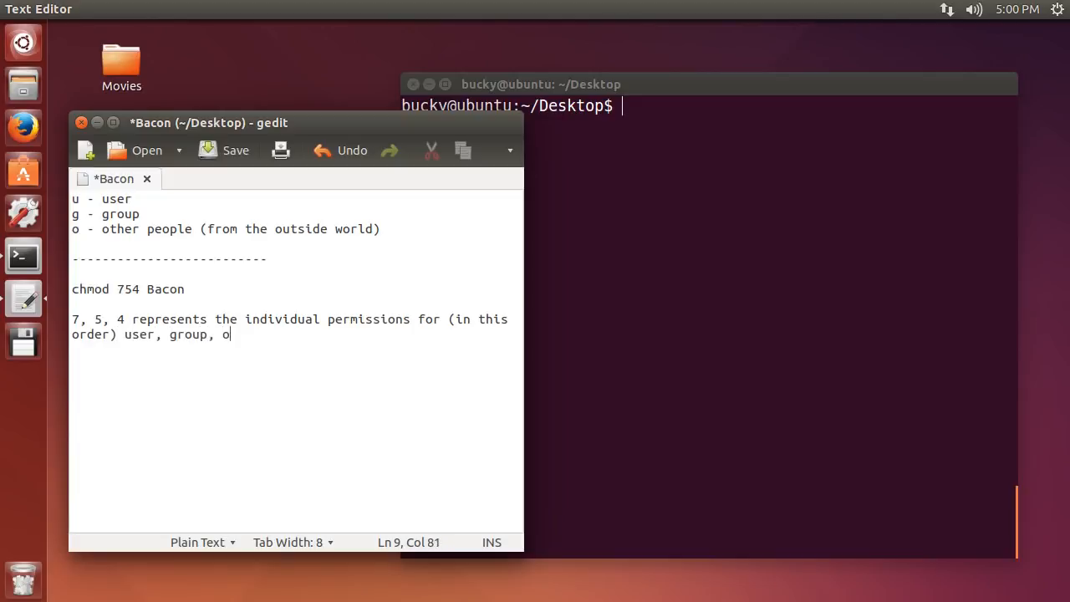
type("ther")
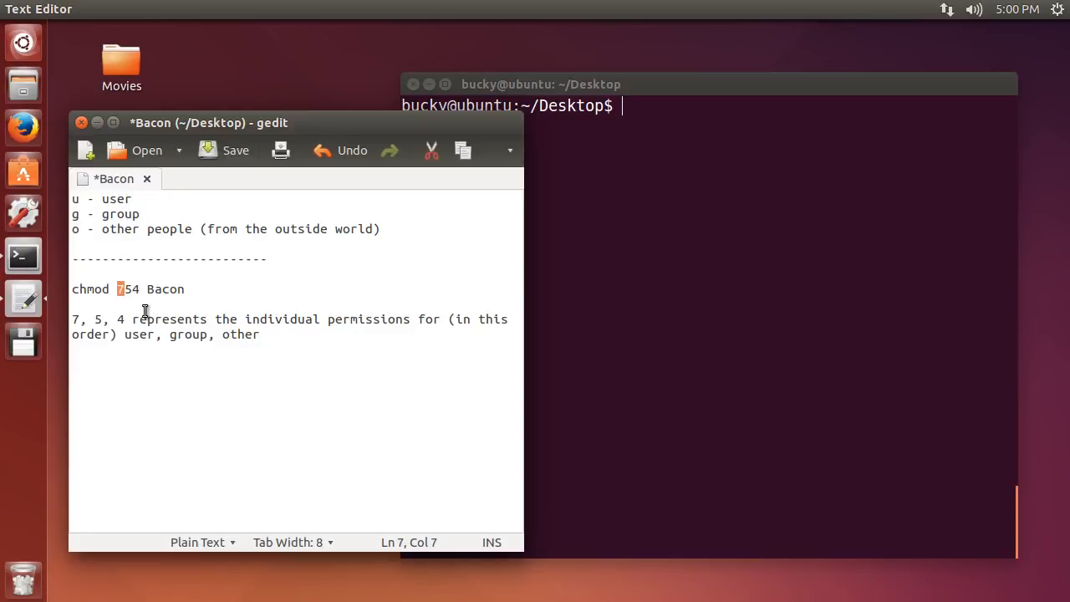
mouse_move(237, 383)
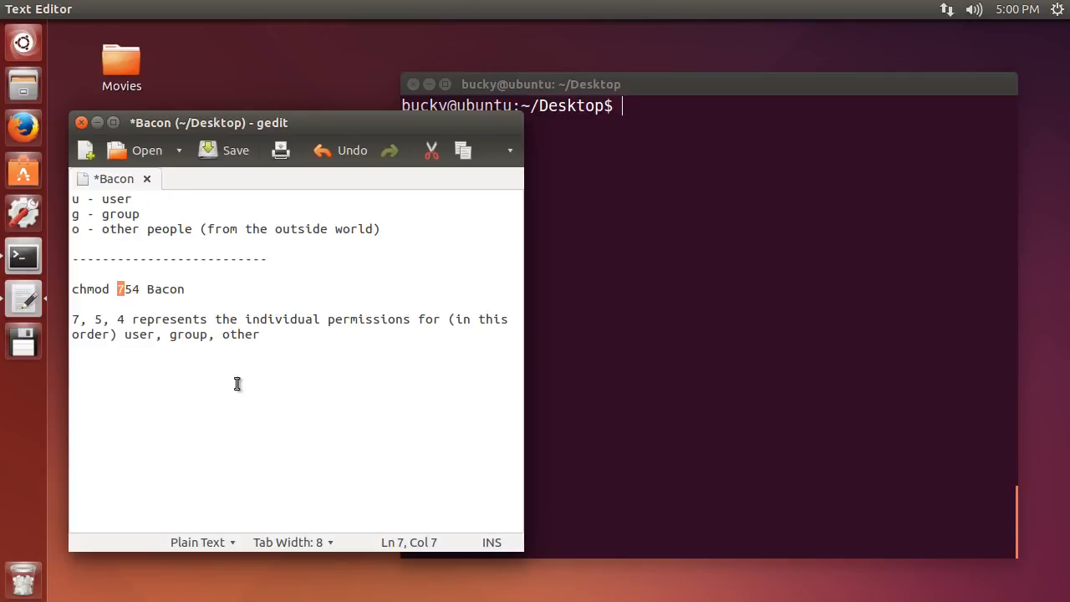
- Type '4 - stands for "read"' and duplicate that line
left_click(175, 377)
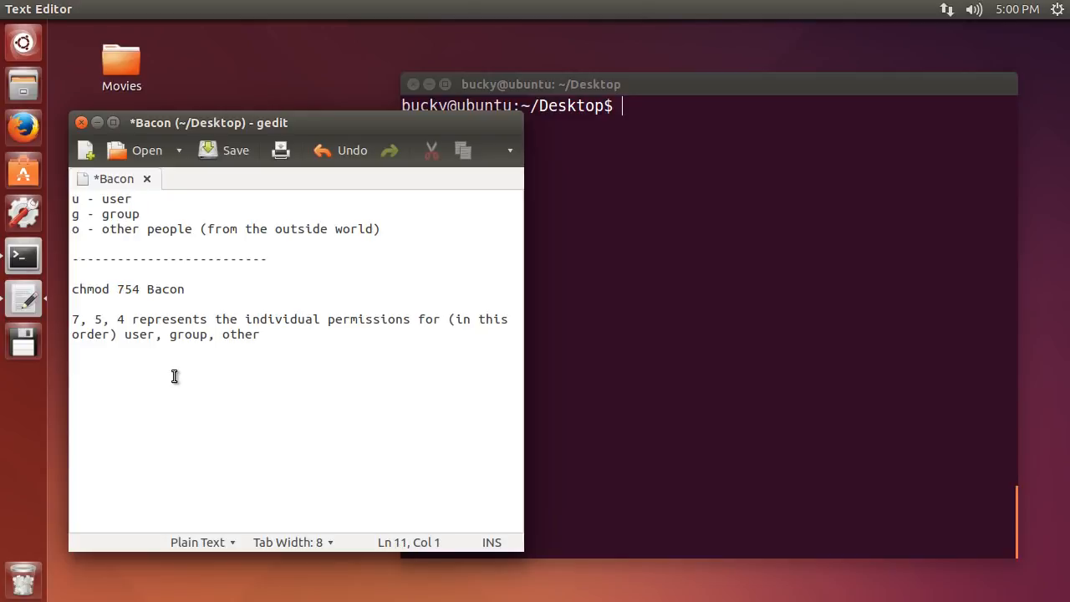
type("4 -")
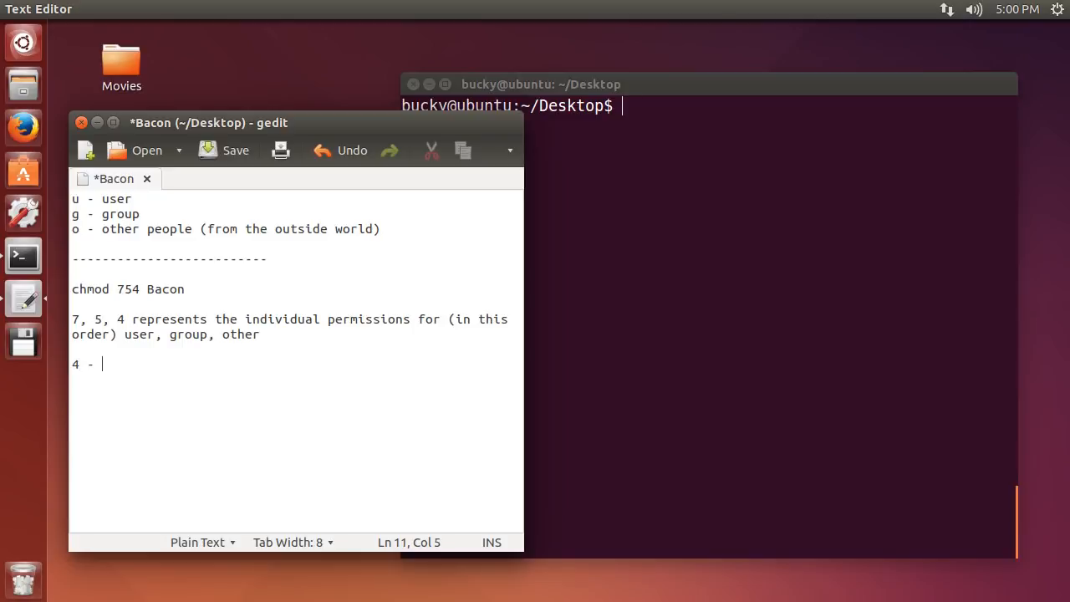
type("stands for")
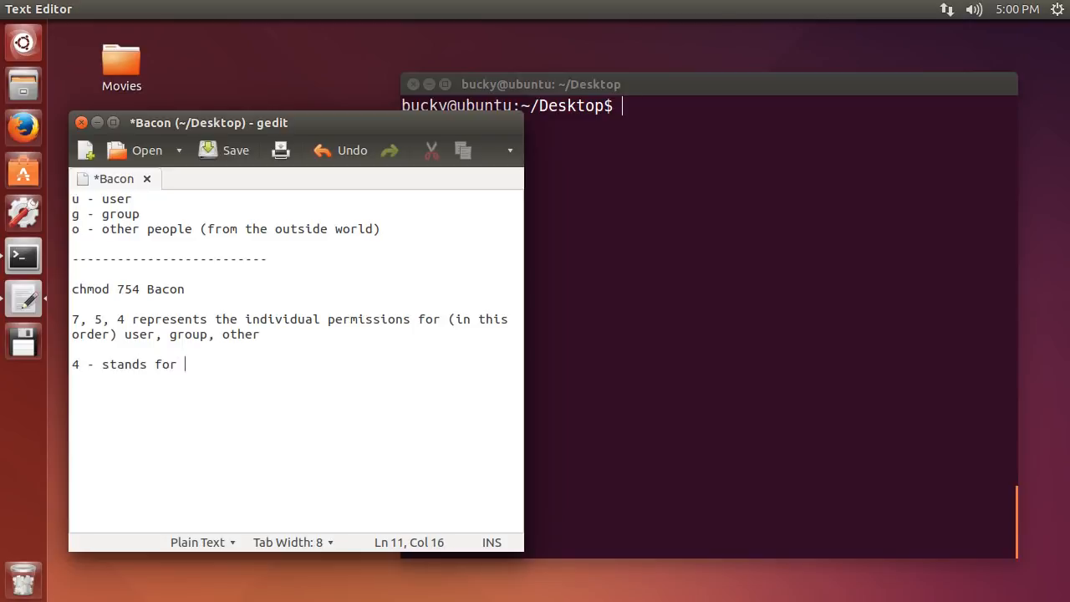
type("\"read\"")
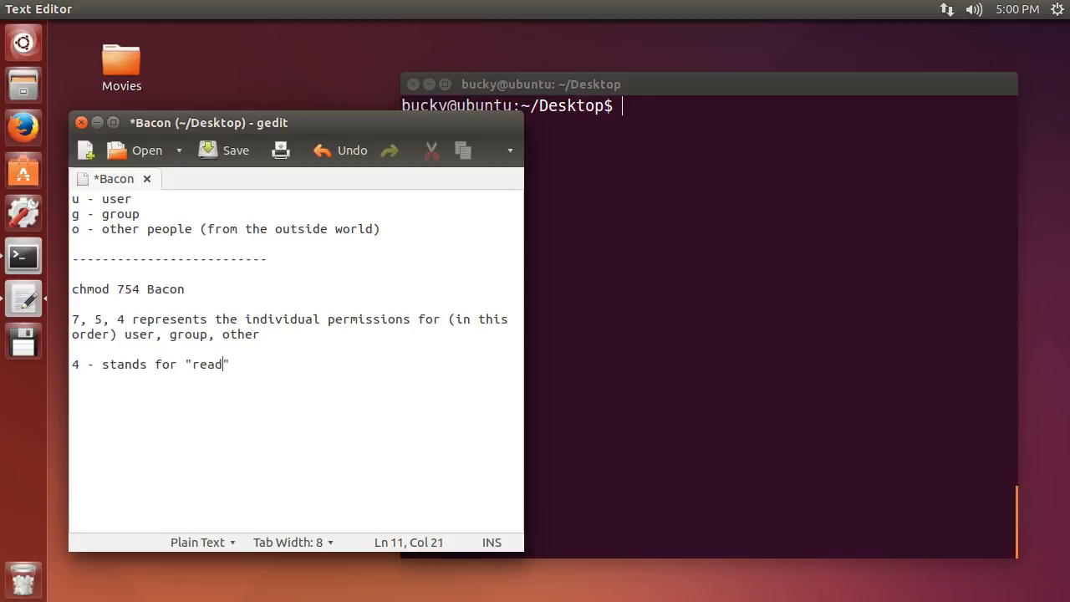
triple_click(150, 364)
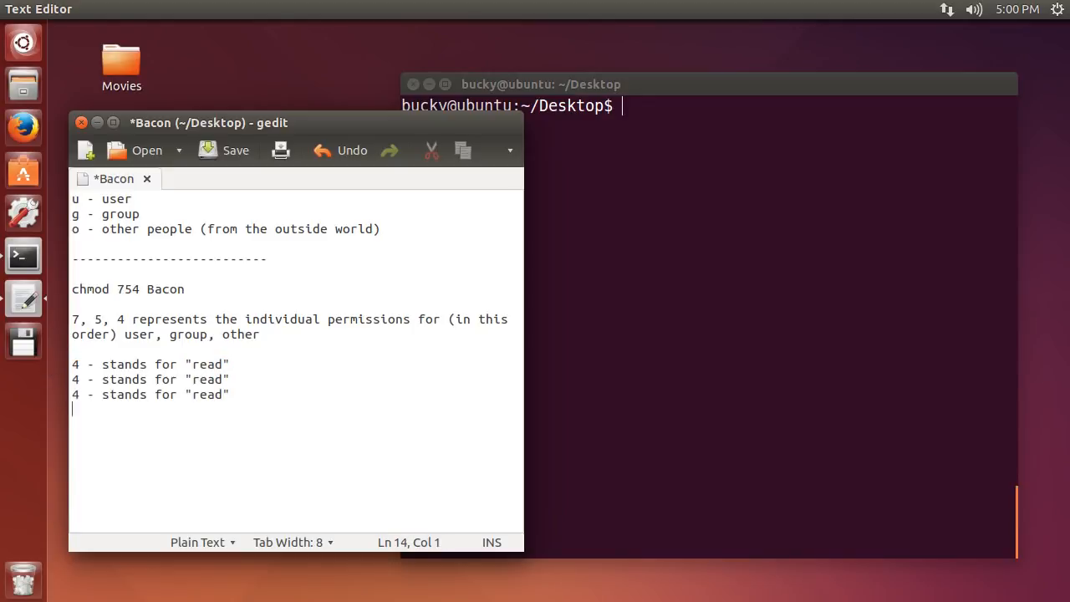
type("4 - stands for \"read\"")
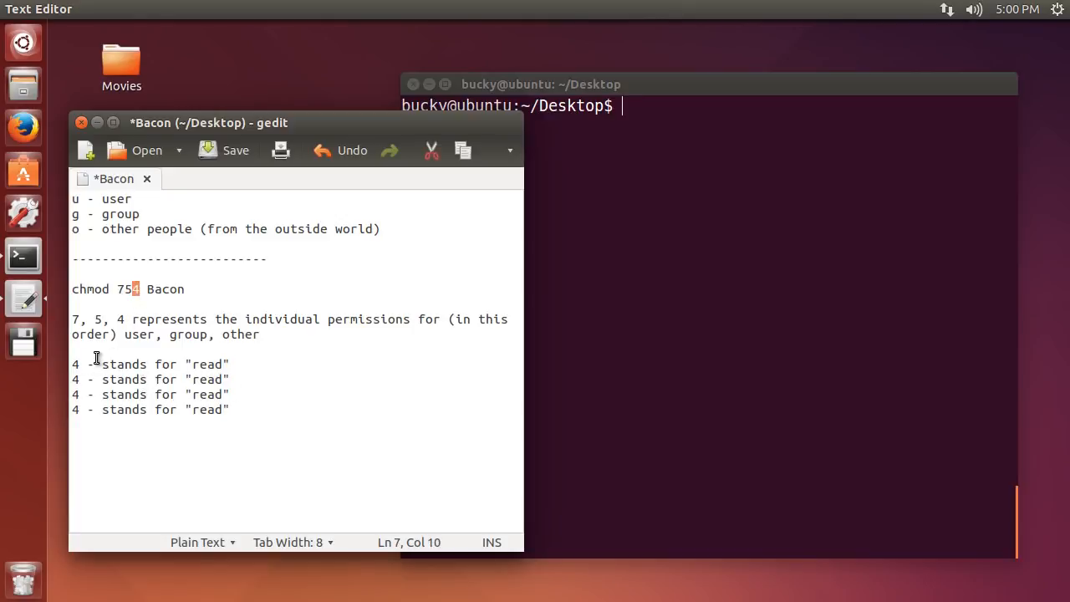
mouse_move(137, 263)
type("2")
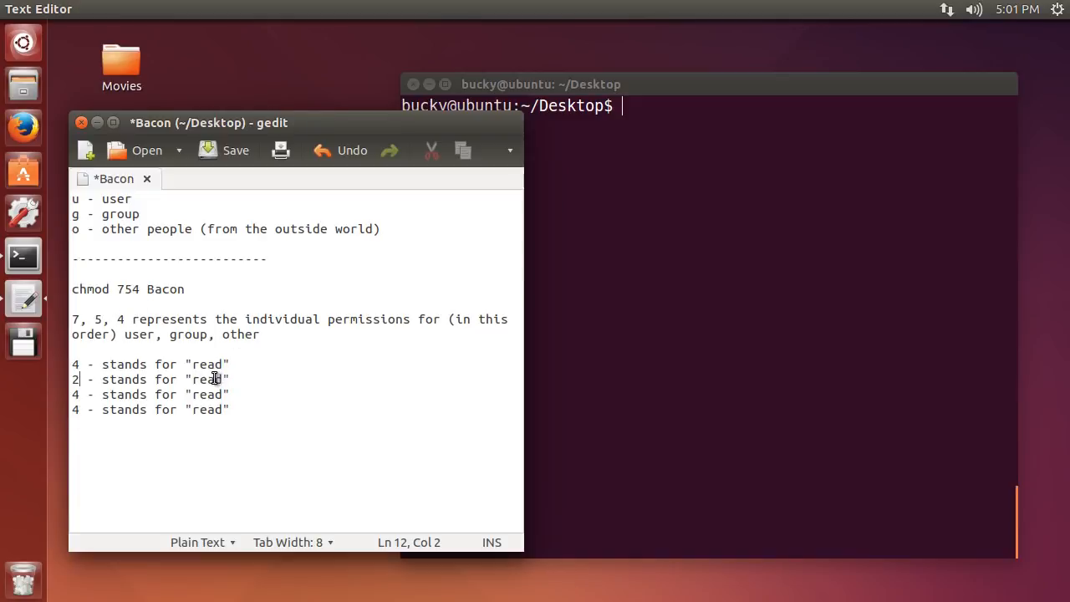
- Edit the copied lines to read 2 - write and 1 - execute
double_click(208, 379)
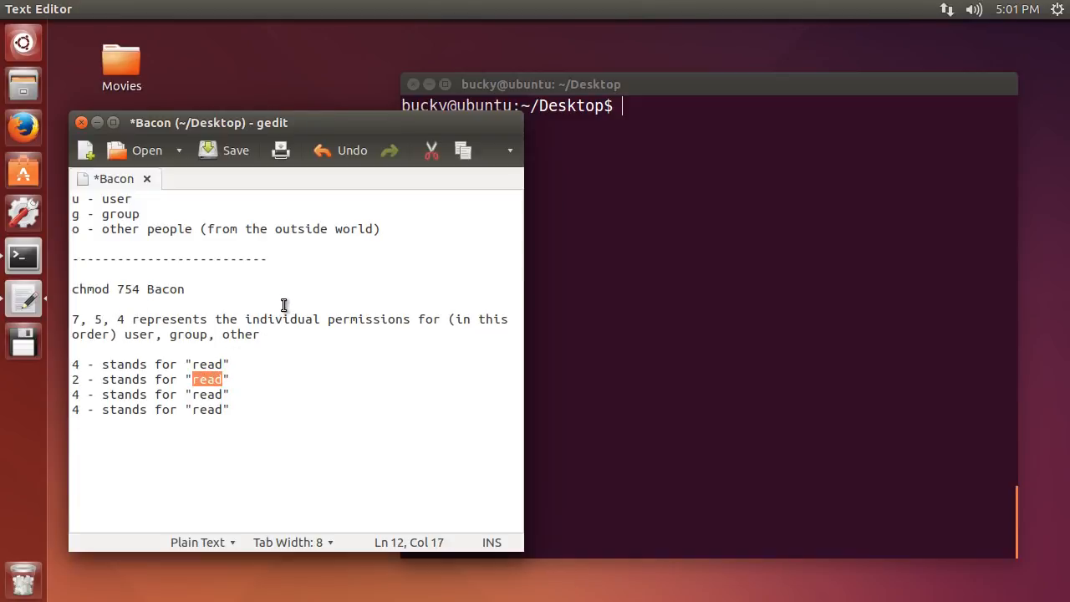
type("write")
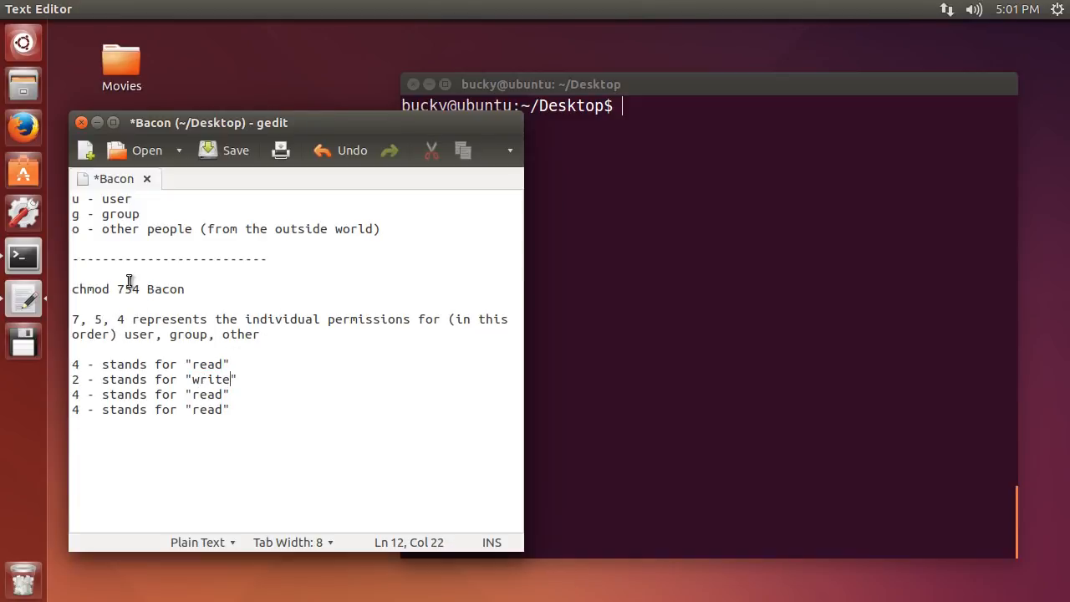
left_click(140, 289)
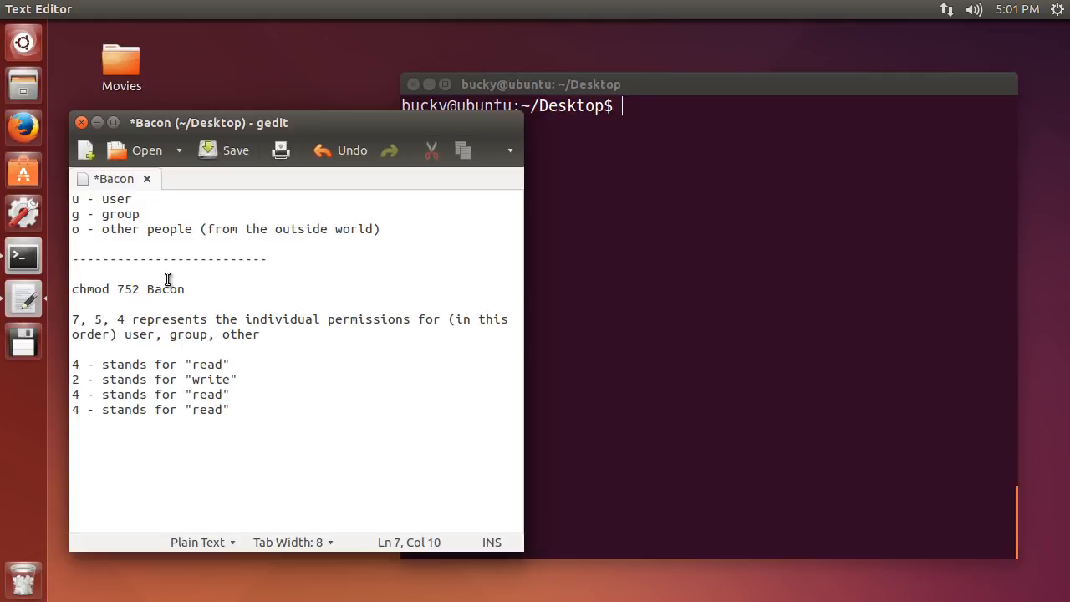
mouse_move(73, 228)
type("4")
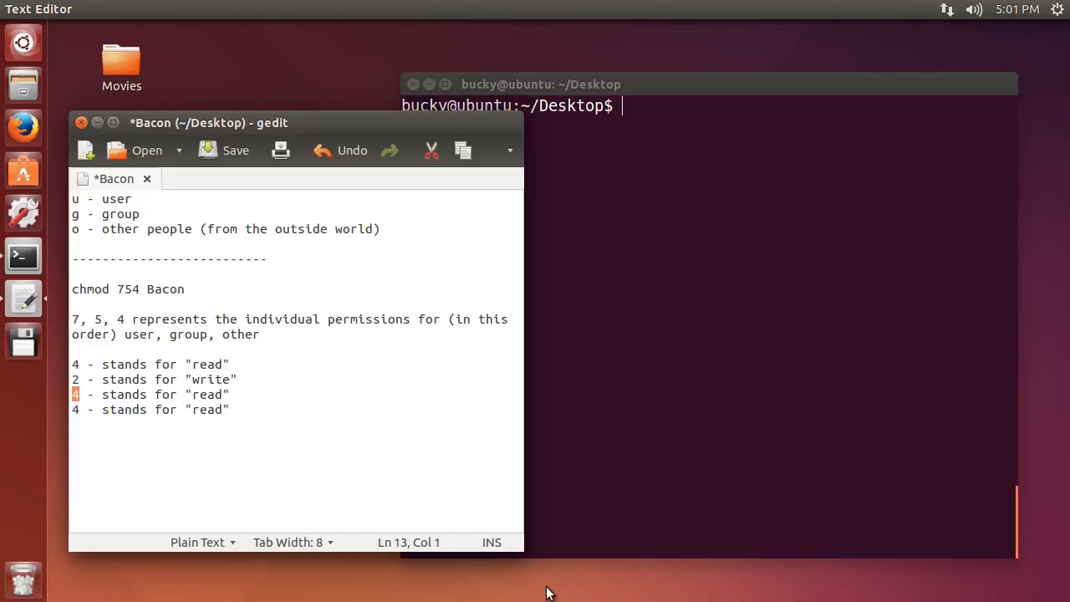
double_click(208, 394)
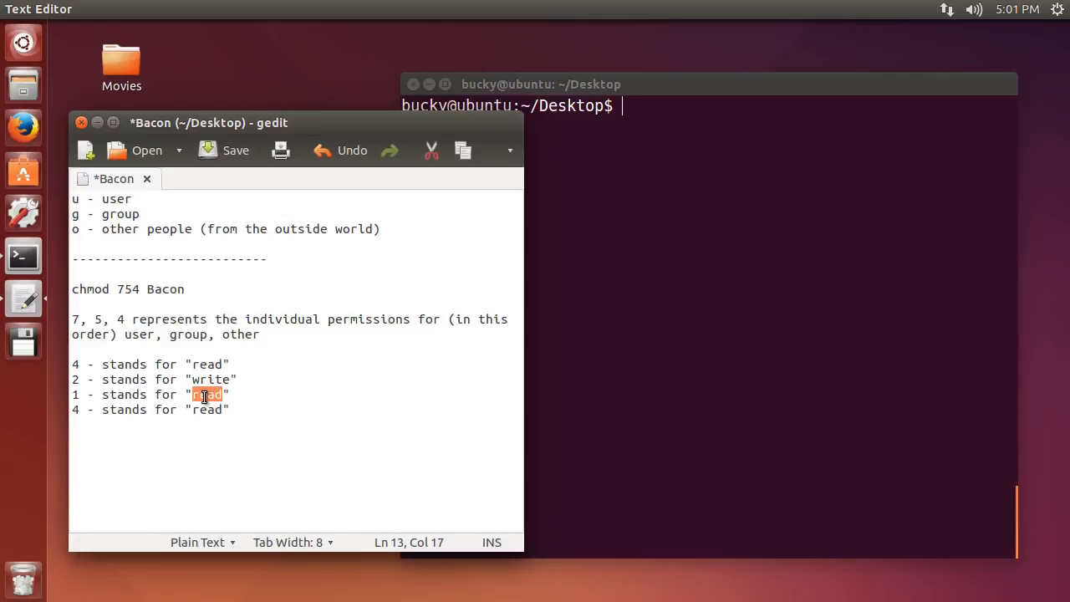
type("execute")
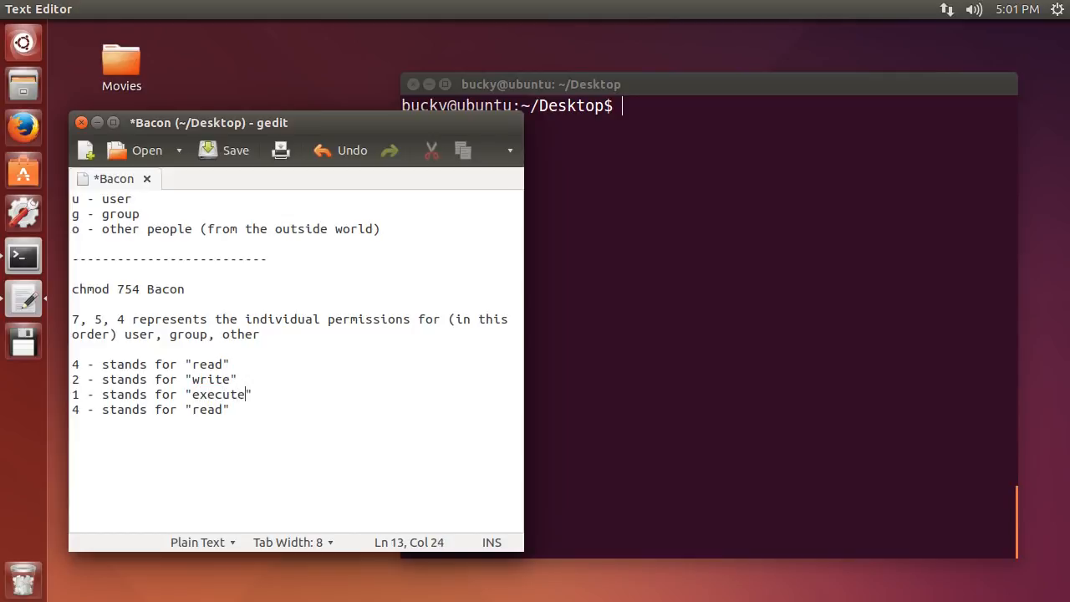
left_click(257, 384)
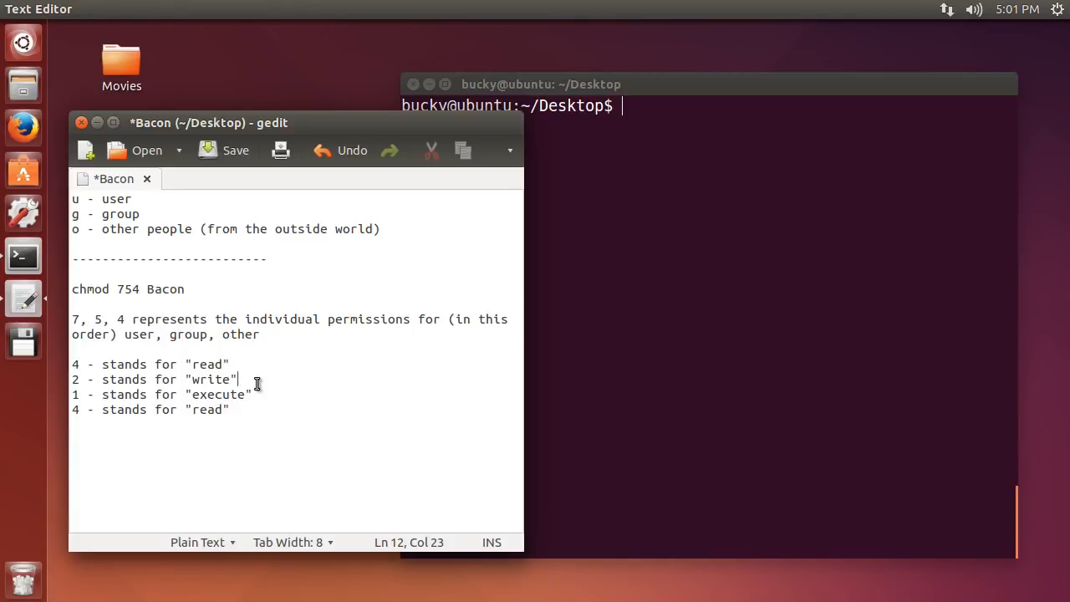
mouse_move(209, 430)
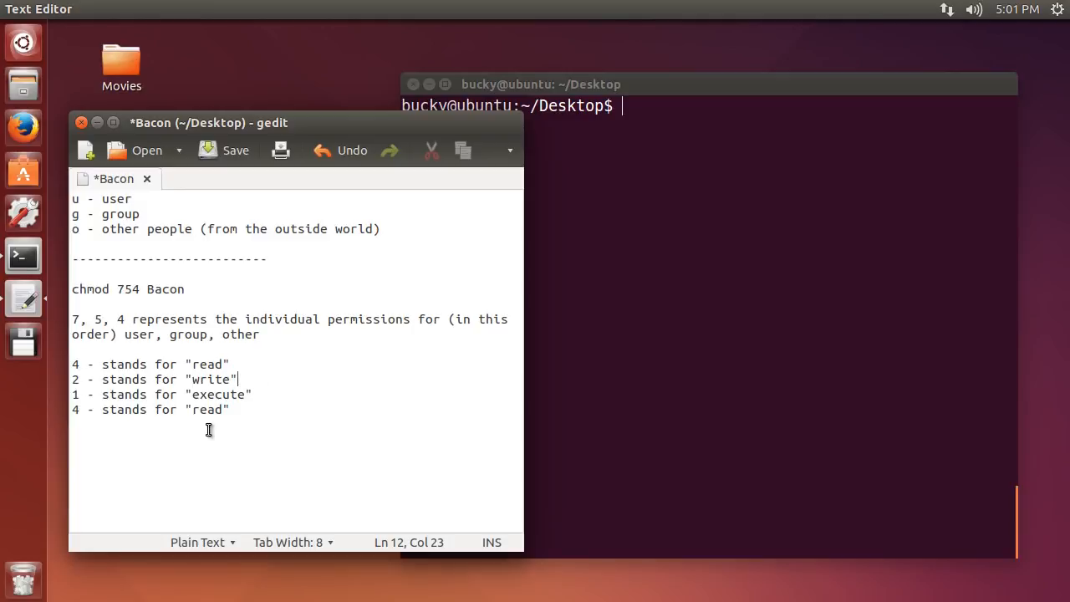
left_click(189, 364)
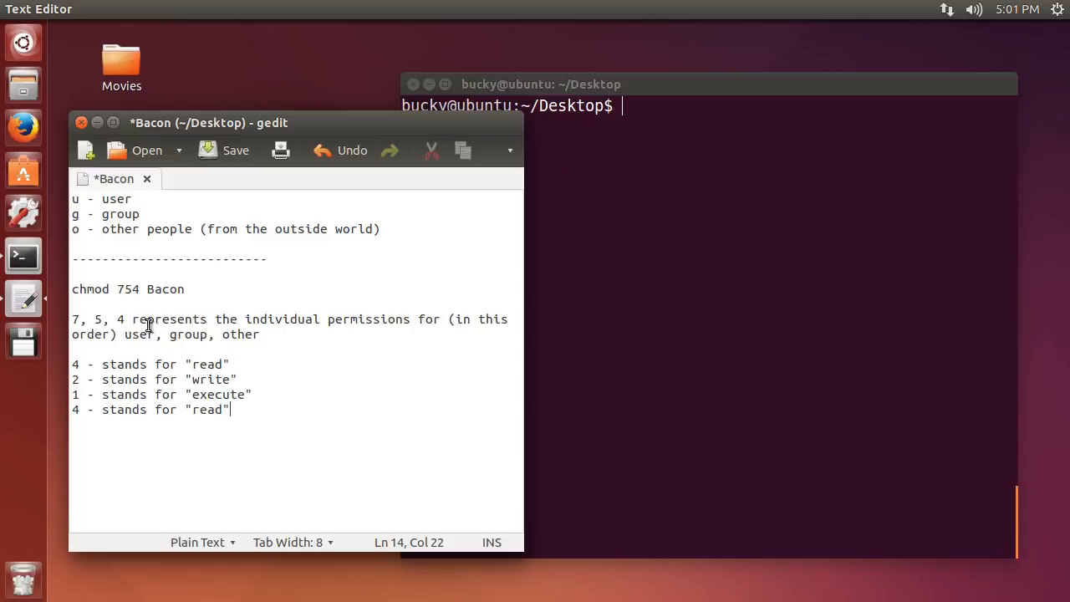
double_click(207, 364)
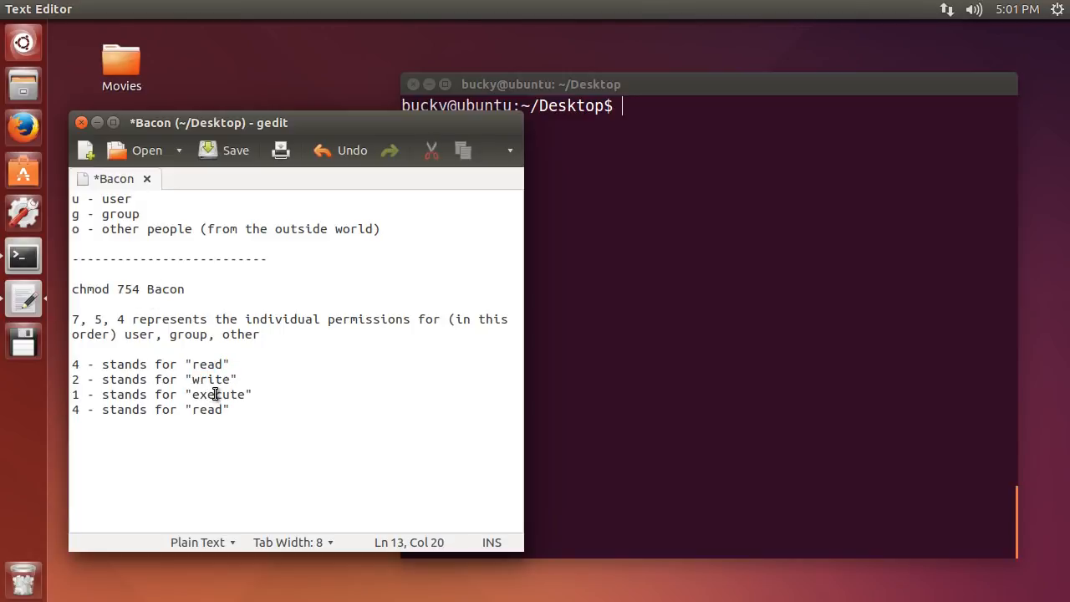
double_click(219, 394)
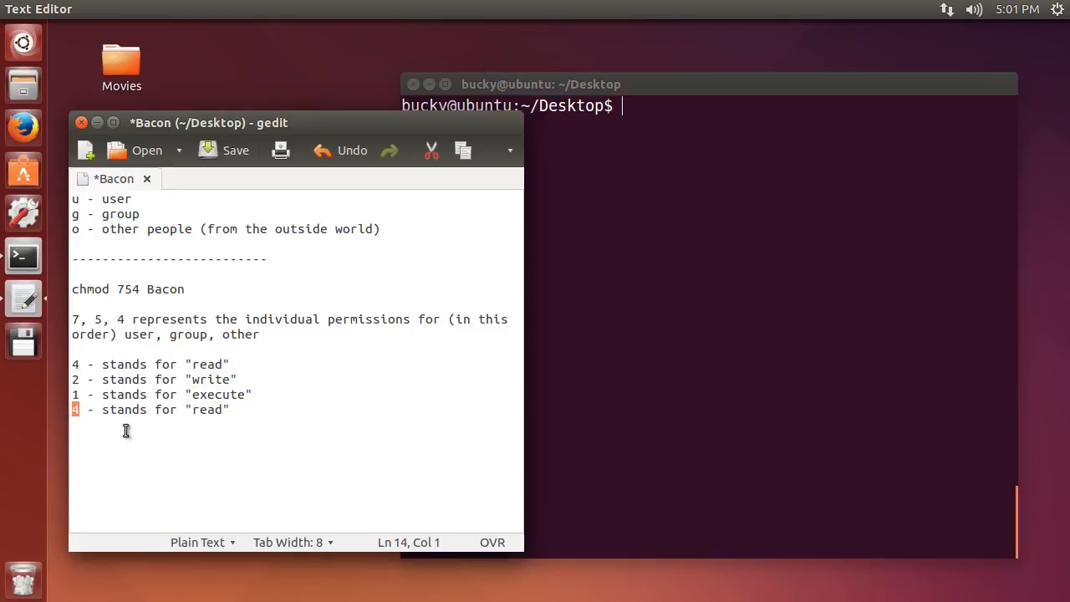
- Change the duplicated line to '0 - stands for "no permissions"'
key("Insert")
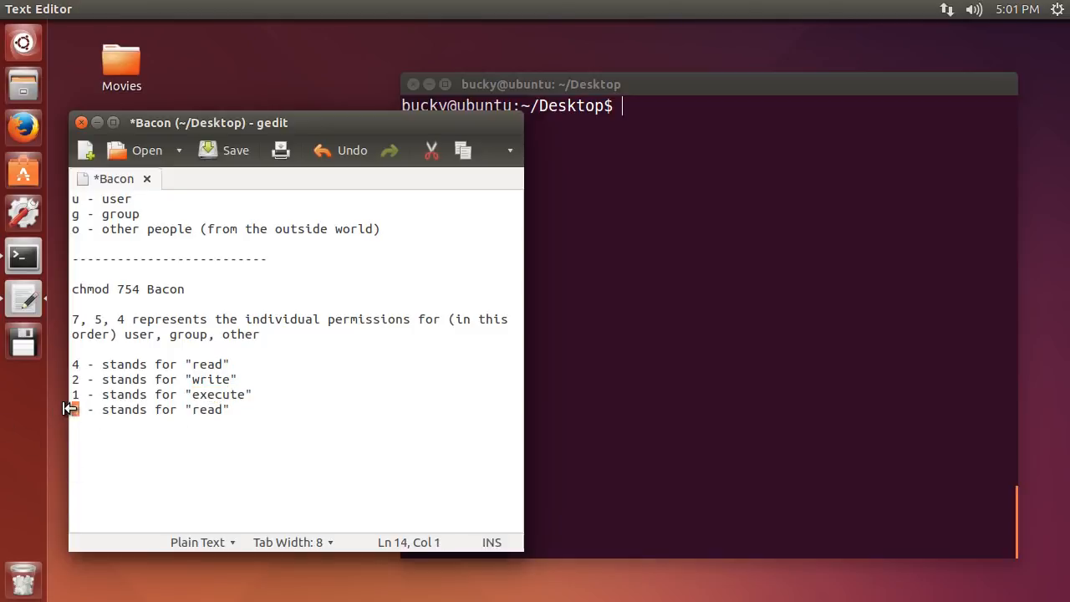
type("0")
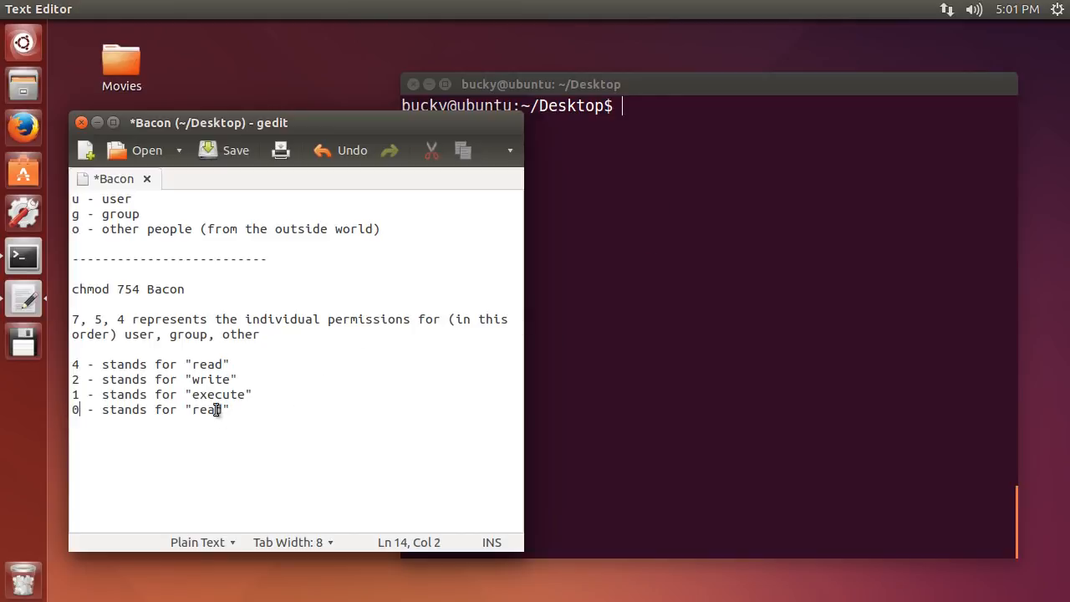
type("no")
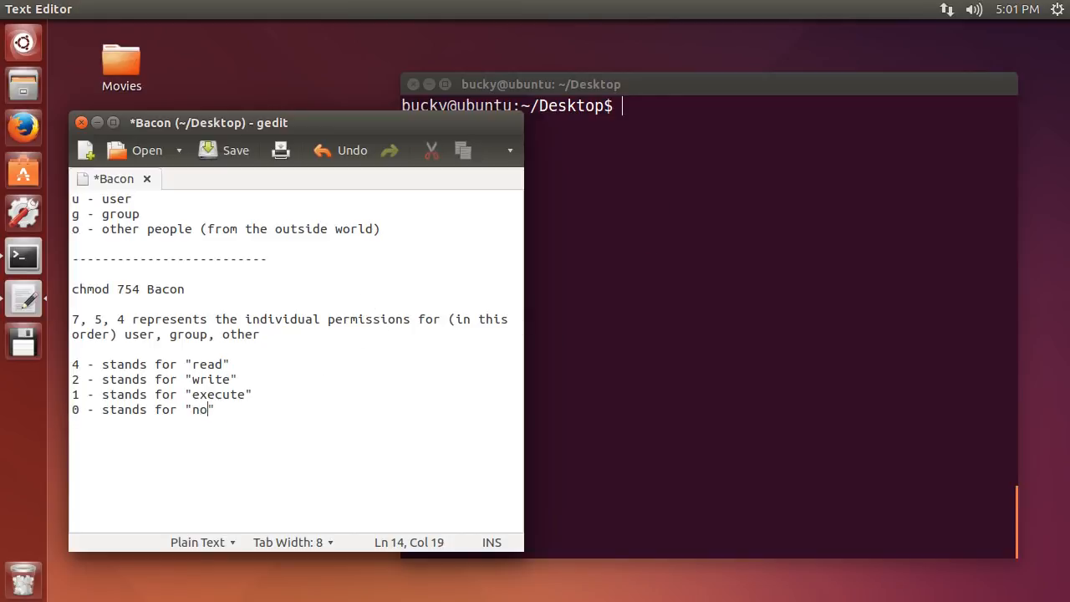
type("permissions")
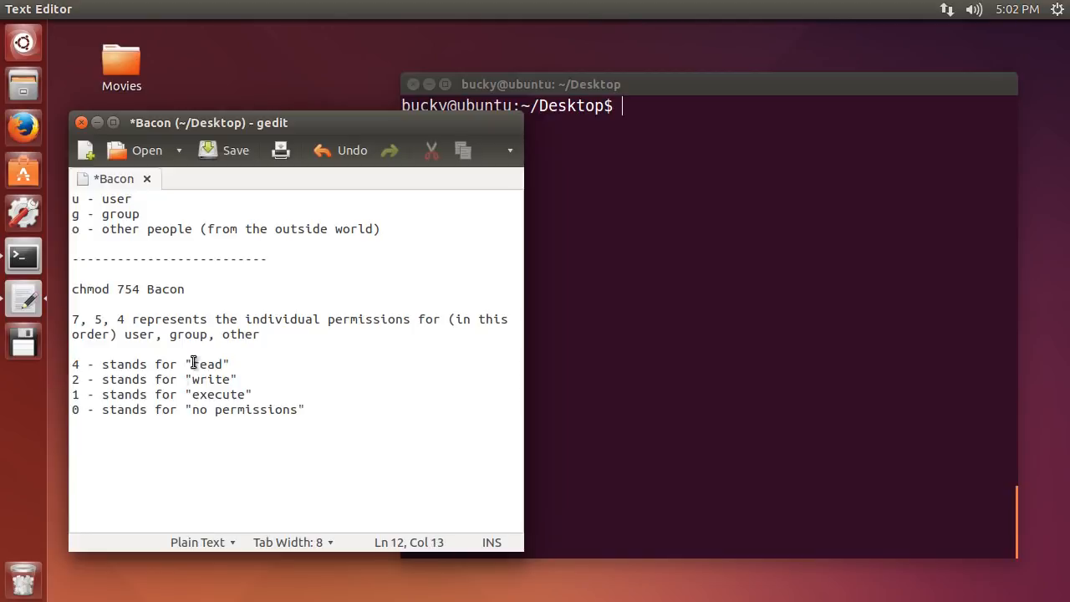
mouse_move(164, 394)
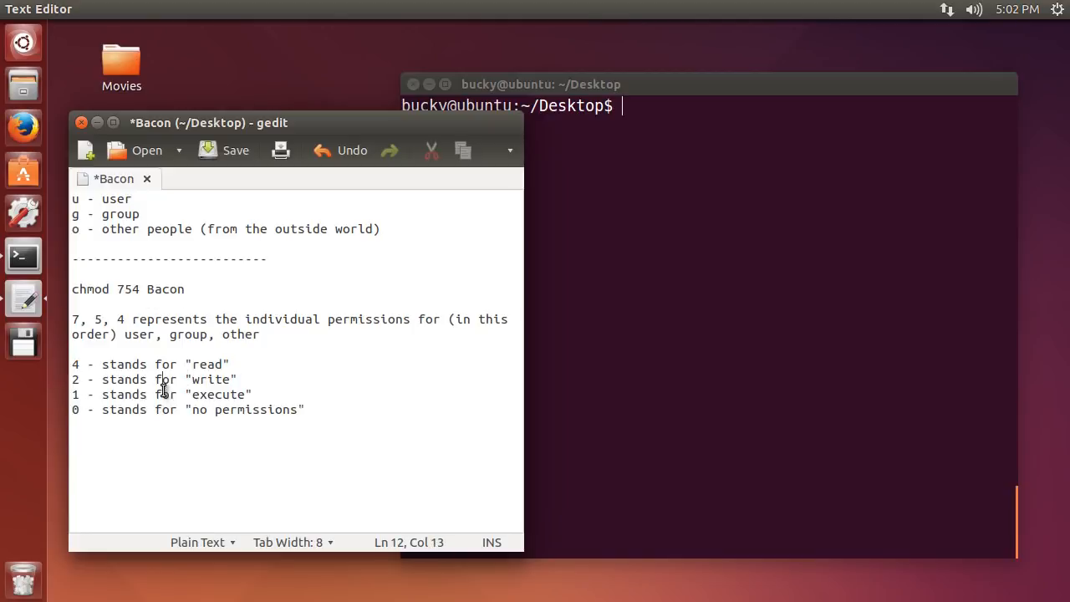
left_click(119, 288)
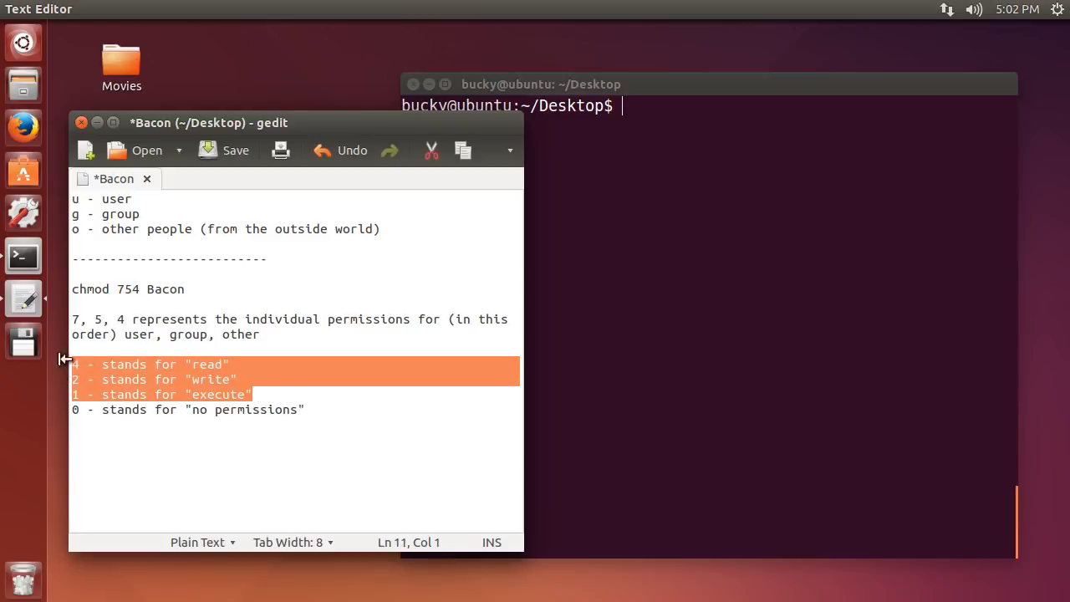
left_click(178, 394)
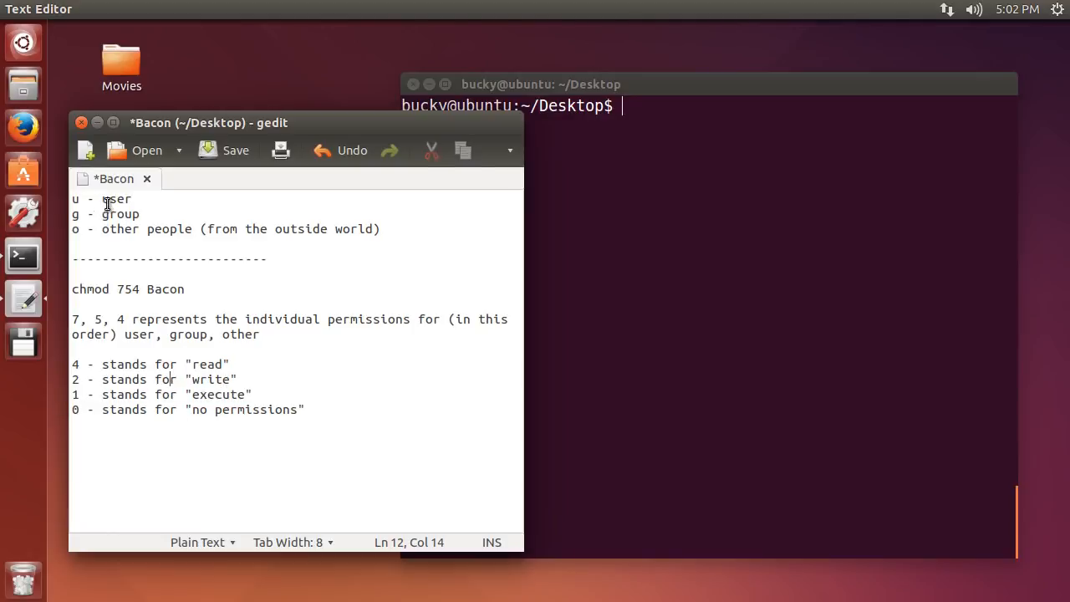
double_click(211, 378)
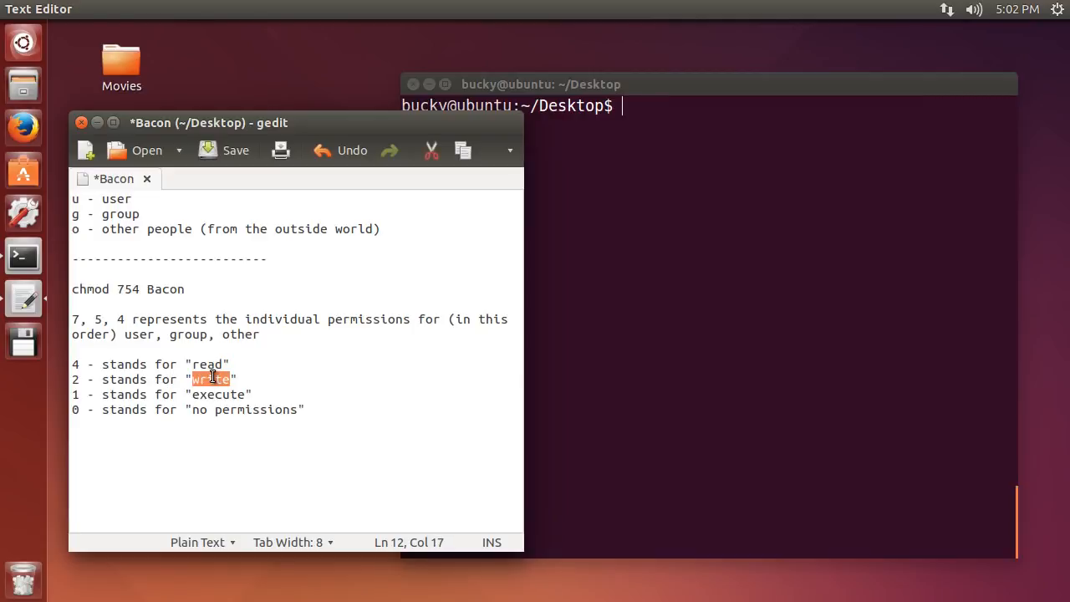
double_click(209, 364)
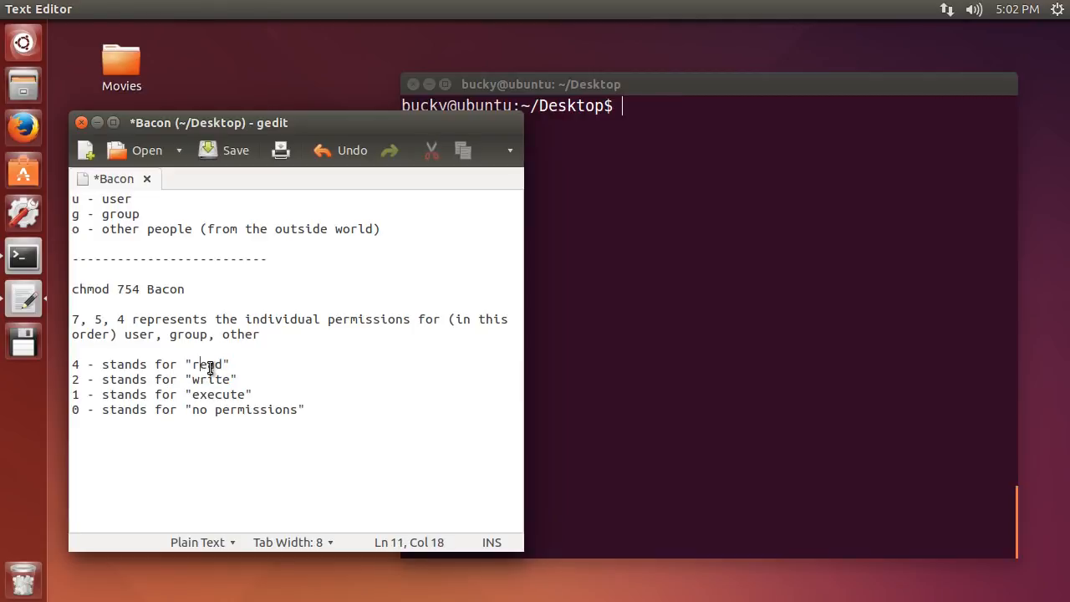
double_click(212, 379)
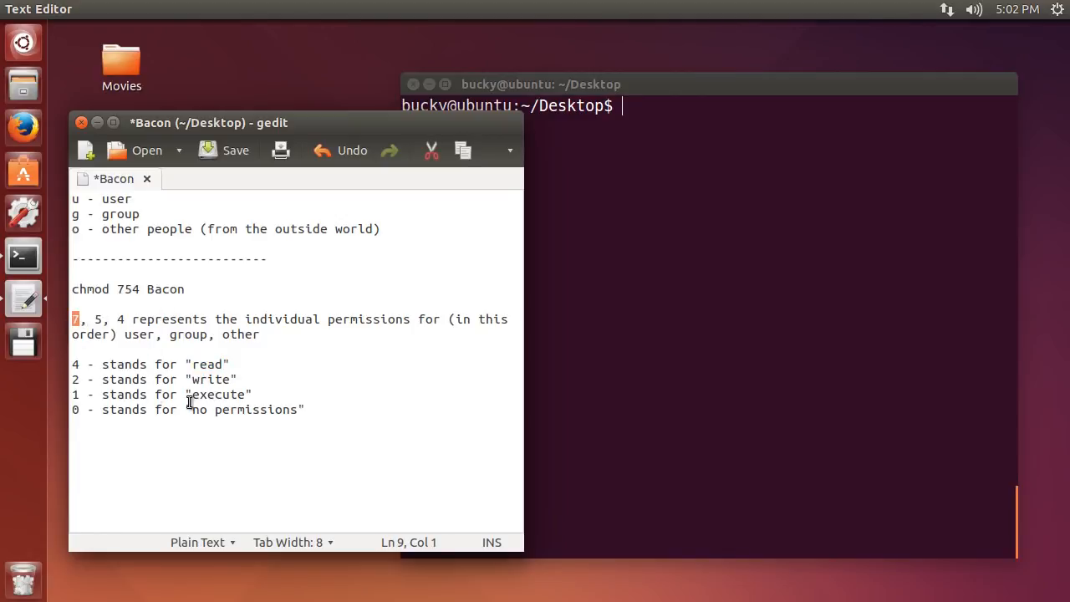
mouse_move(202, 361)
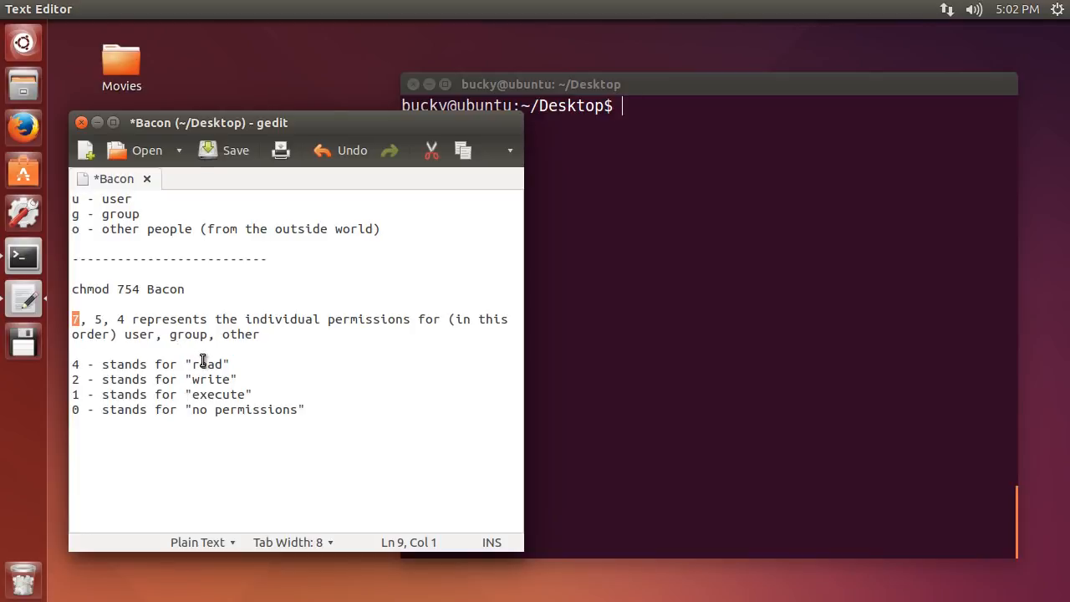
left_click_drag(74, 364, 251, 394)
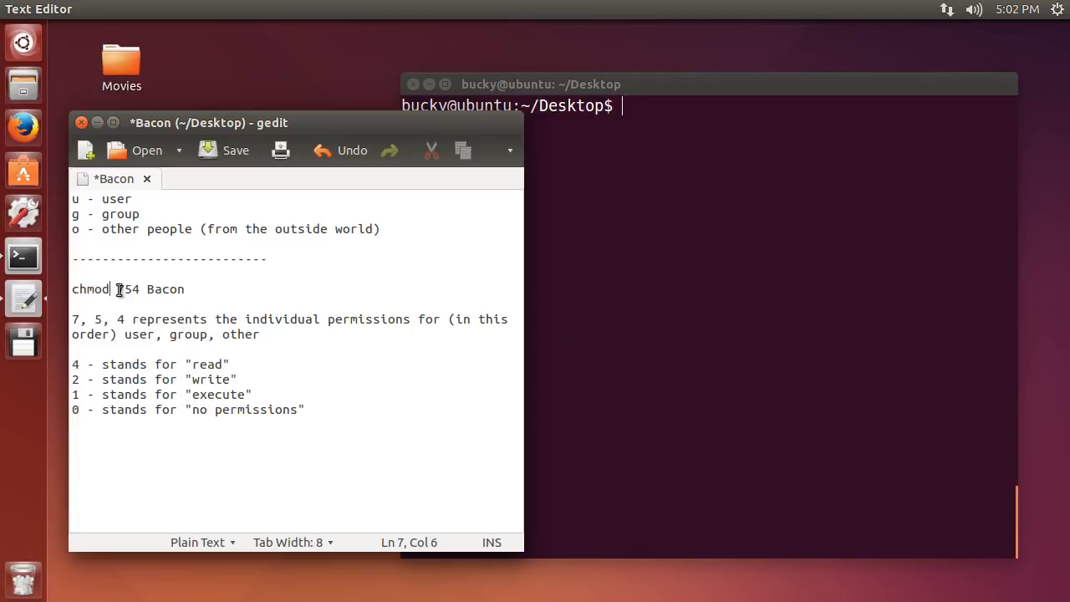
double_click(165, 288)
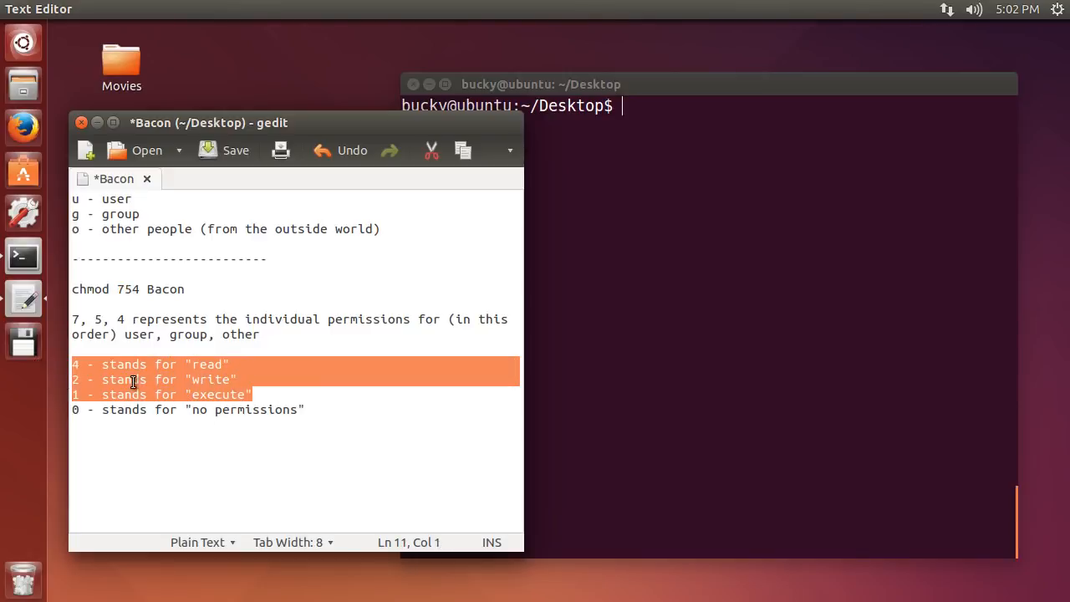
left_click(77, 214)
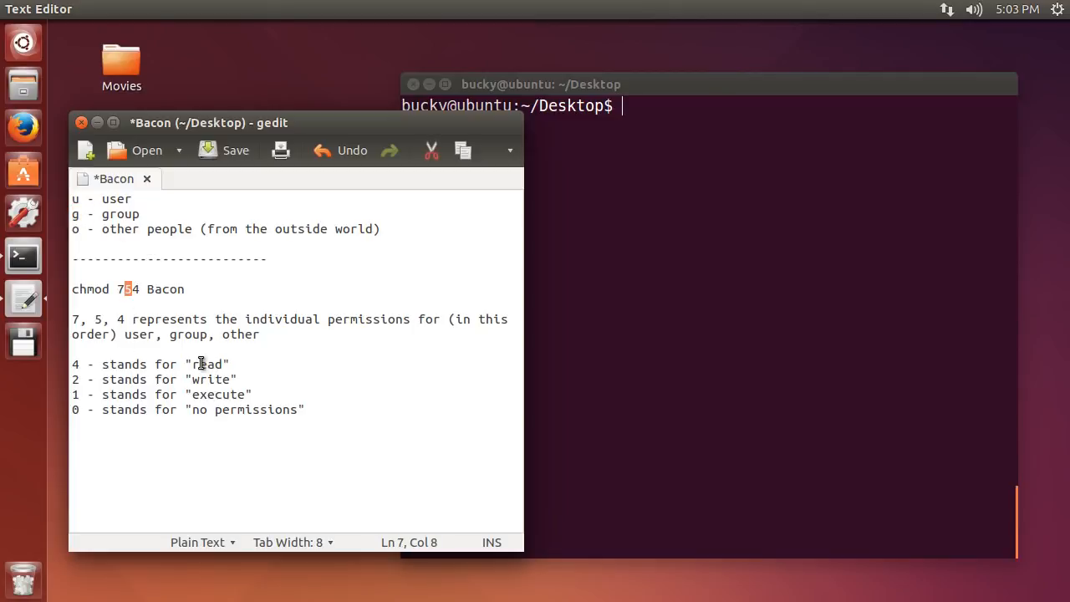
double_click(217, 394)
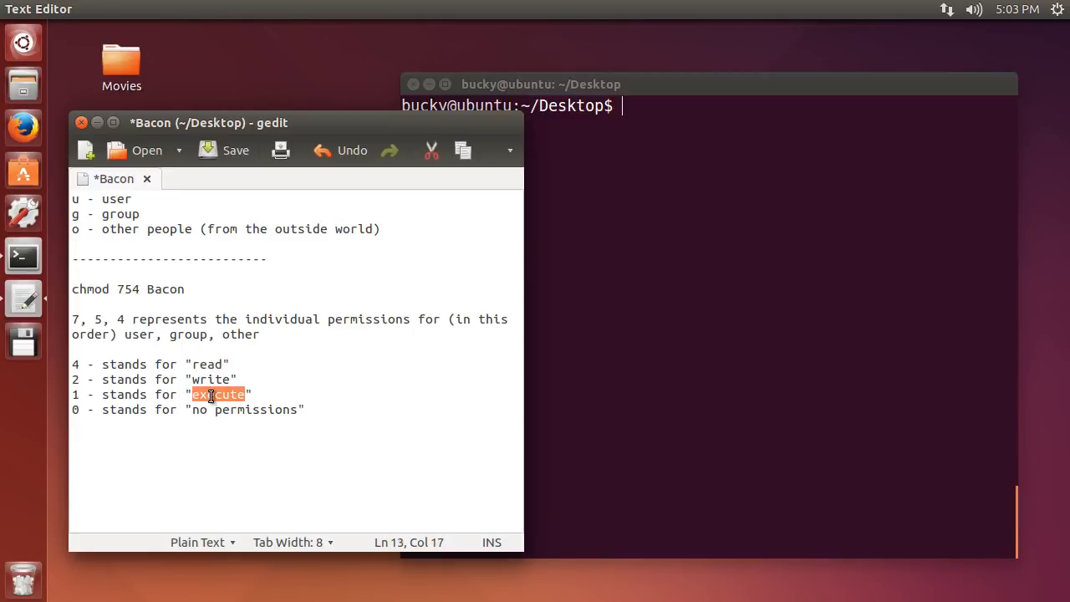
mouse_move(150, 238)
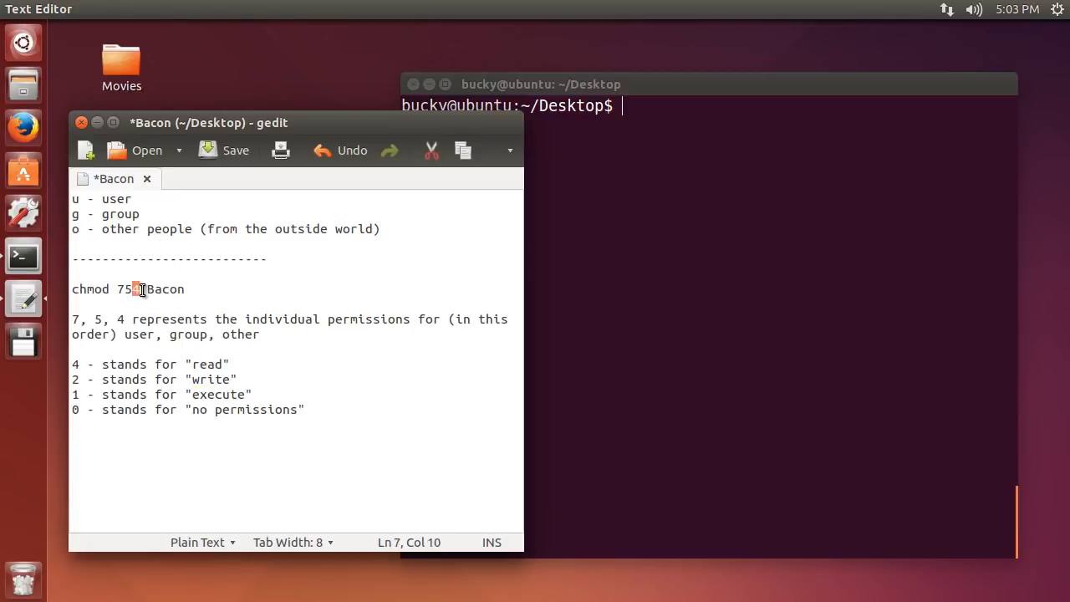
double_click(207, 364)
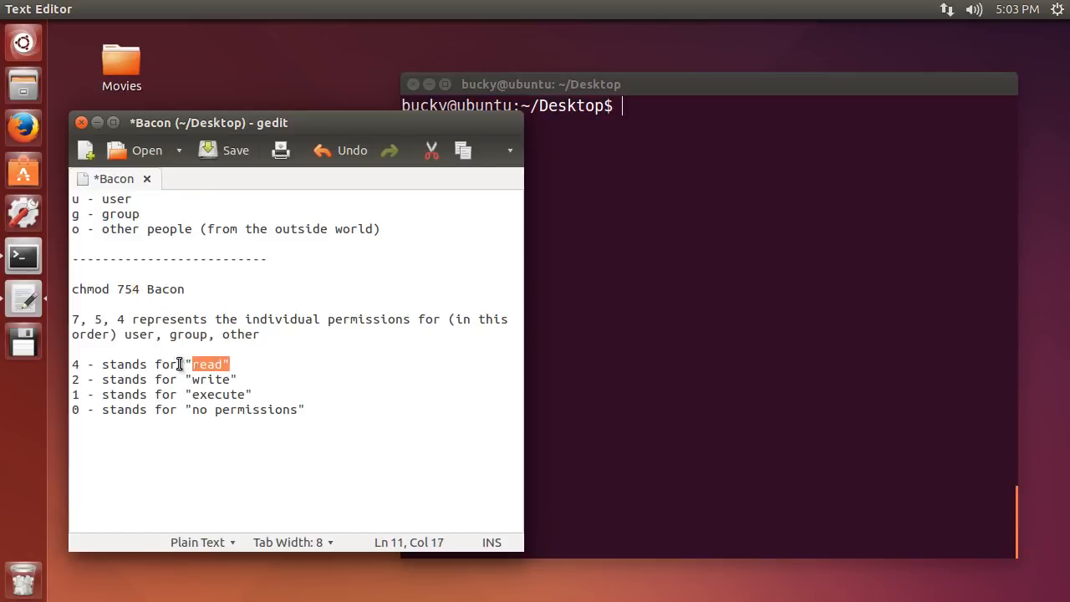
left_click_drag(201, 364, 88, 364)
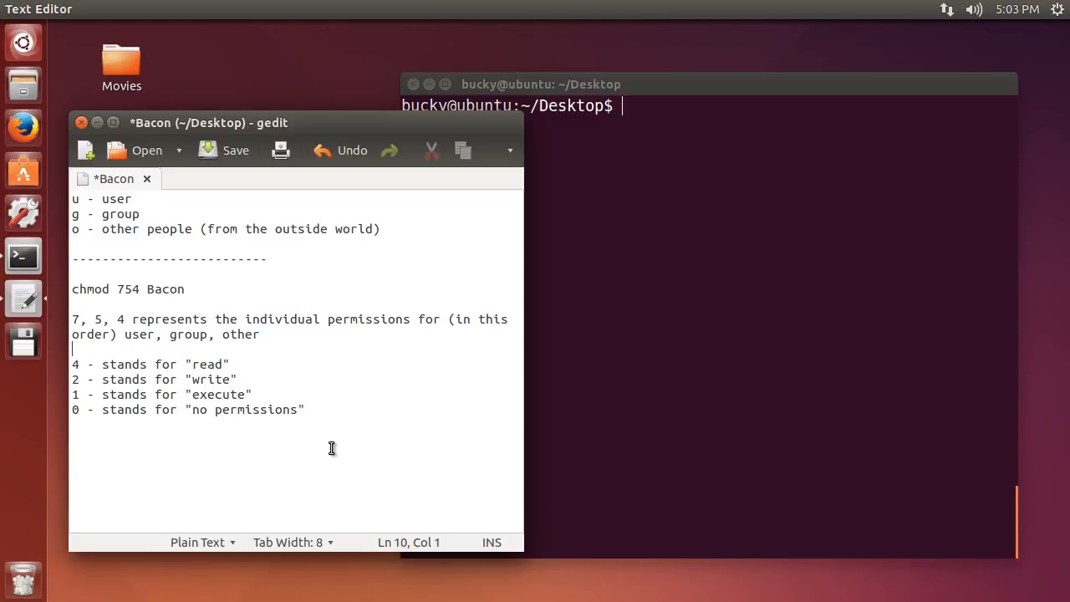
mouse_move(335, 453)
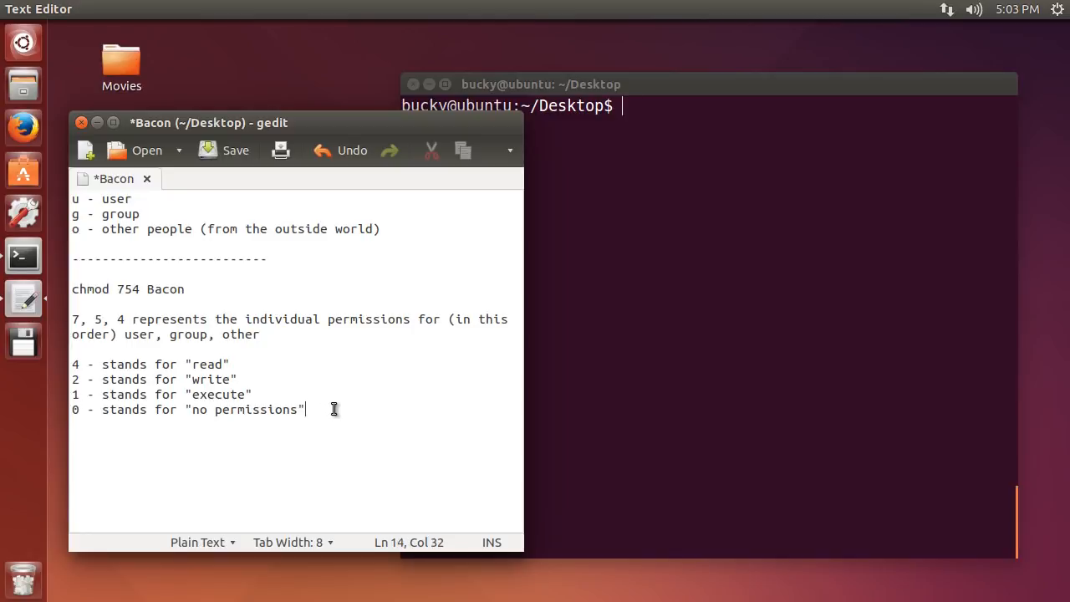
left_click(185, 289)
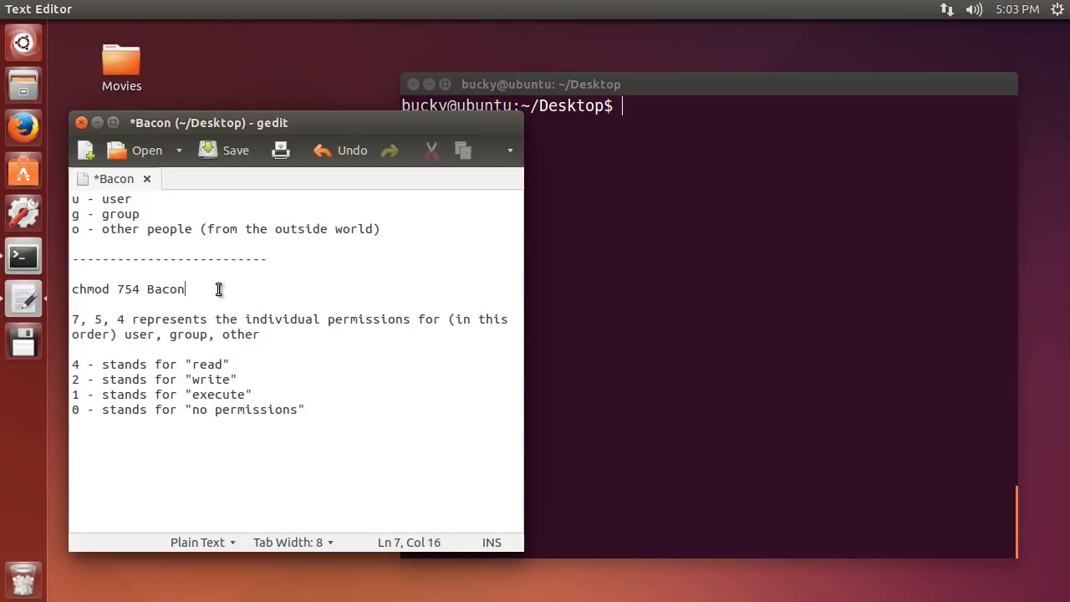
- Add a 'chmod 777 Bacon' line after the no permissions line
left_click(353, 402)
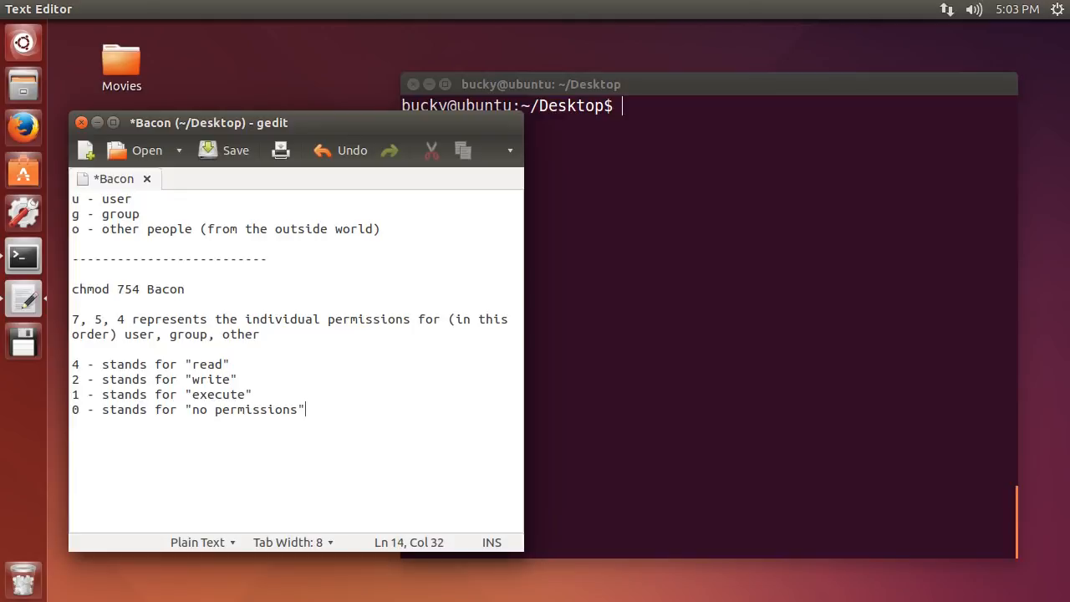
type("chmod")
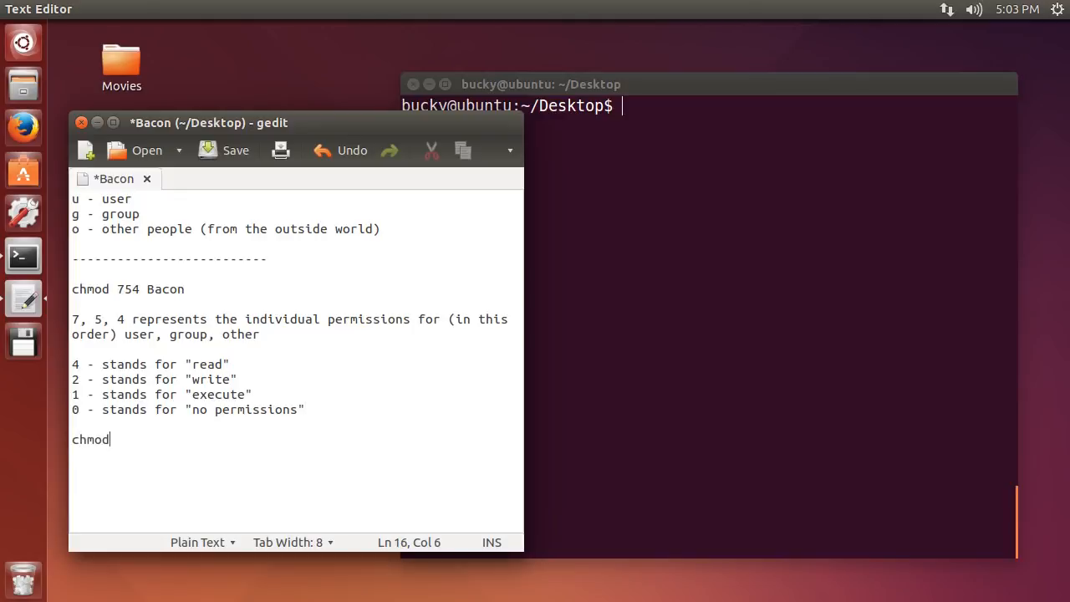
type("777 Bacon")
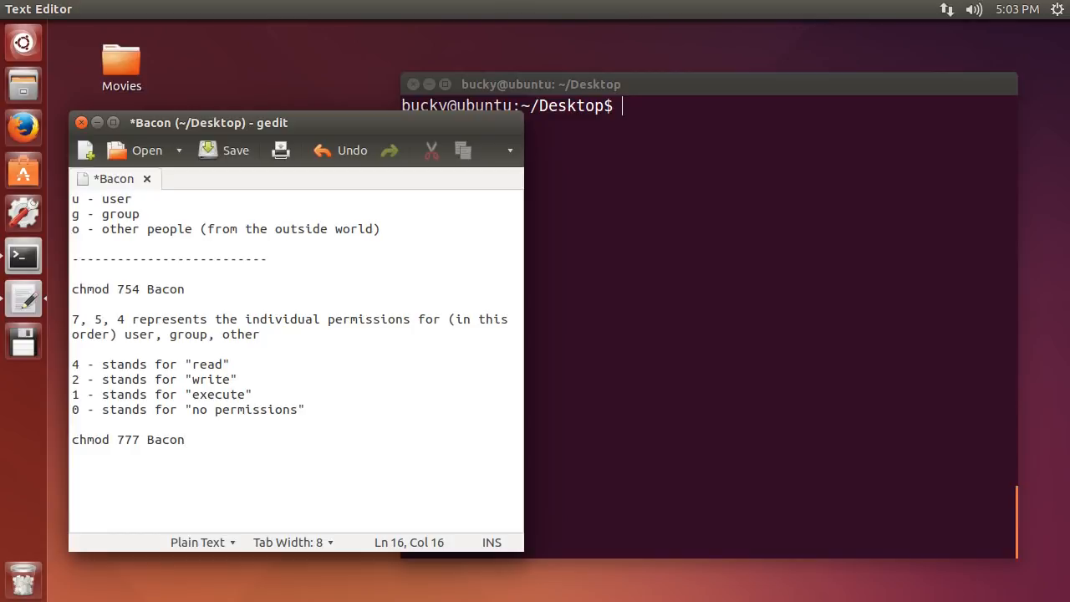
triple_click(128, 439)
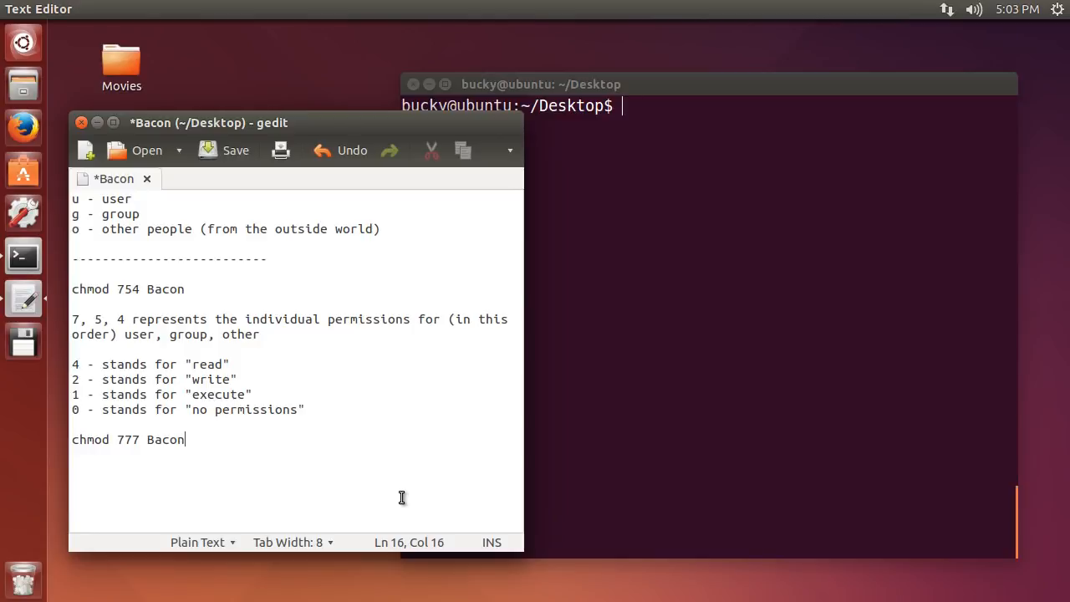
mouse_move(393, 522)
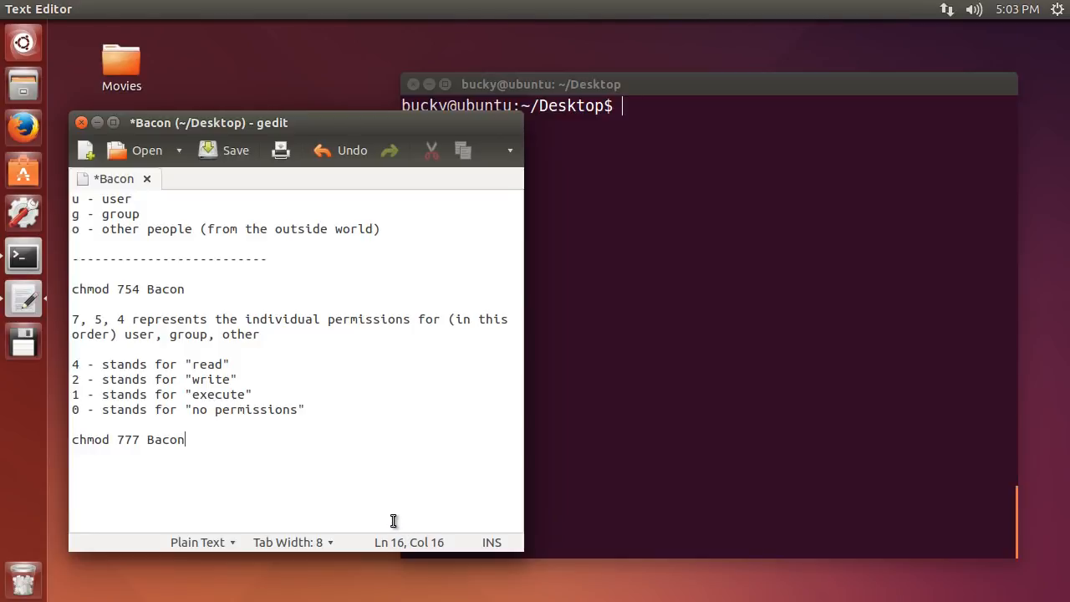
mouse_move(327, 517)
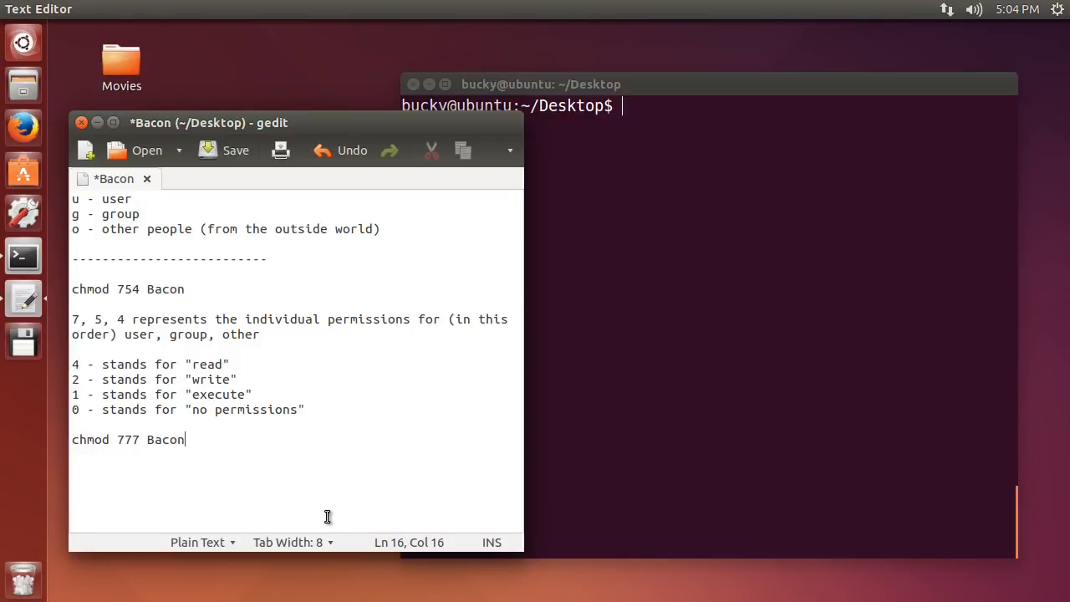